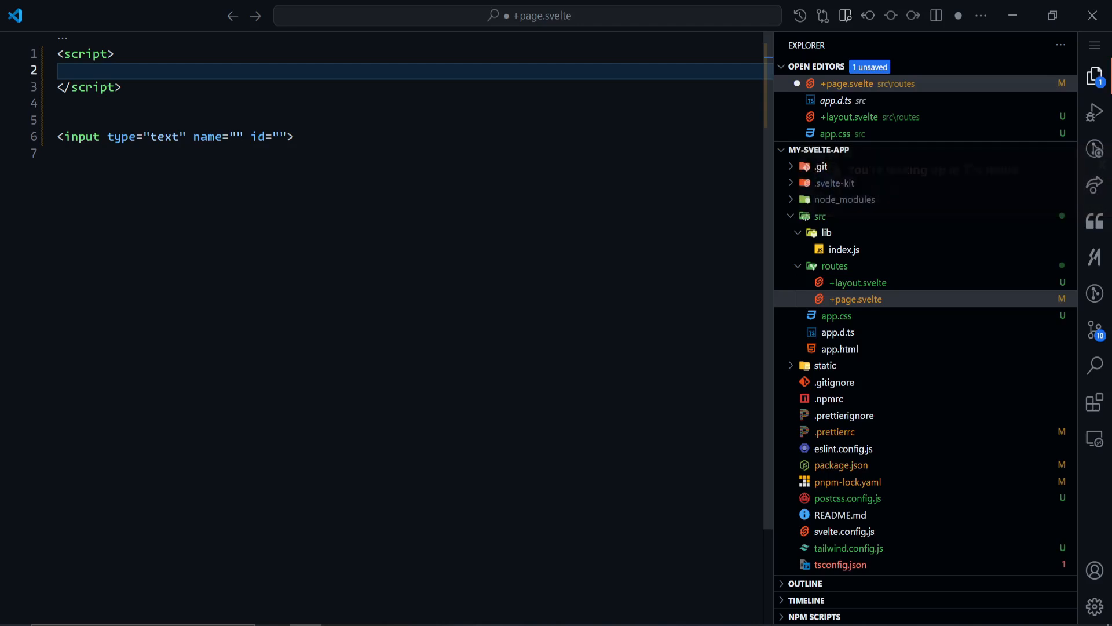
Declare let name = $state('') inside the script tag and save the page.
{"action": "type", "text": "let name"}
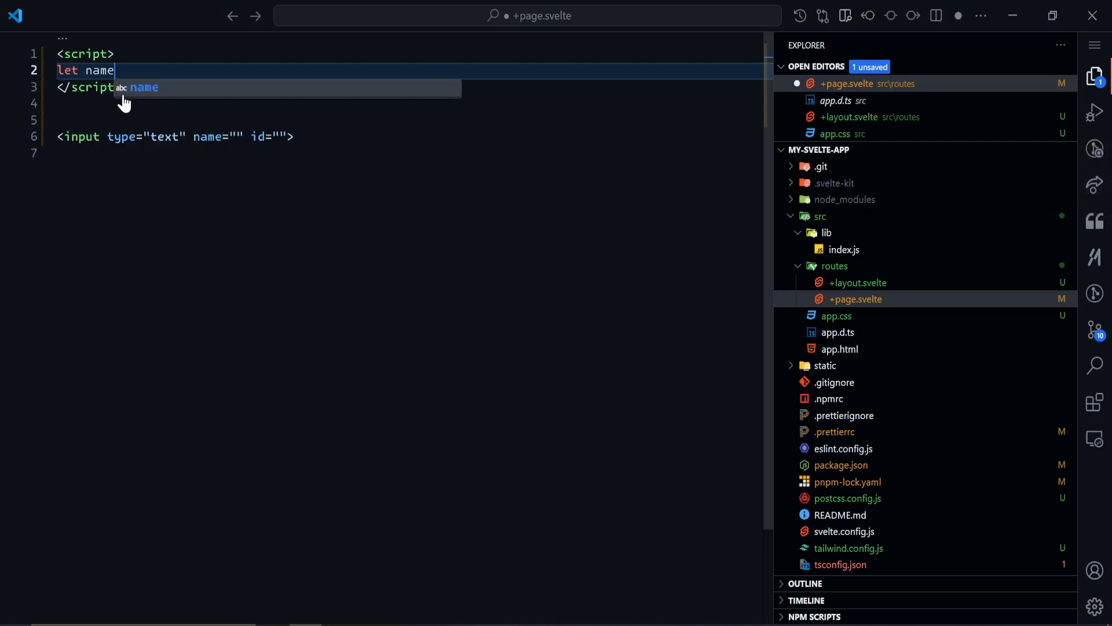
{"action": "type", "text": "= $state("}
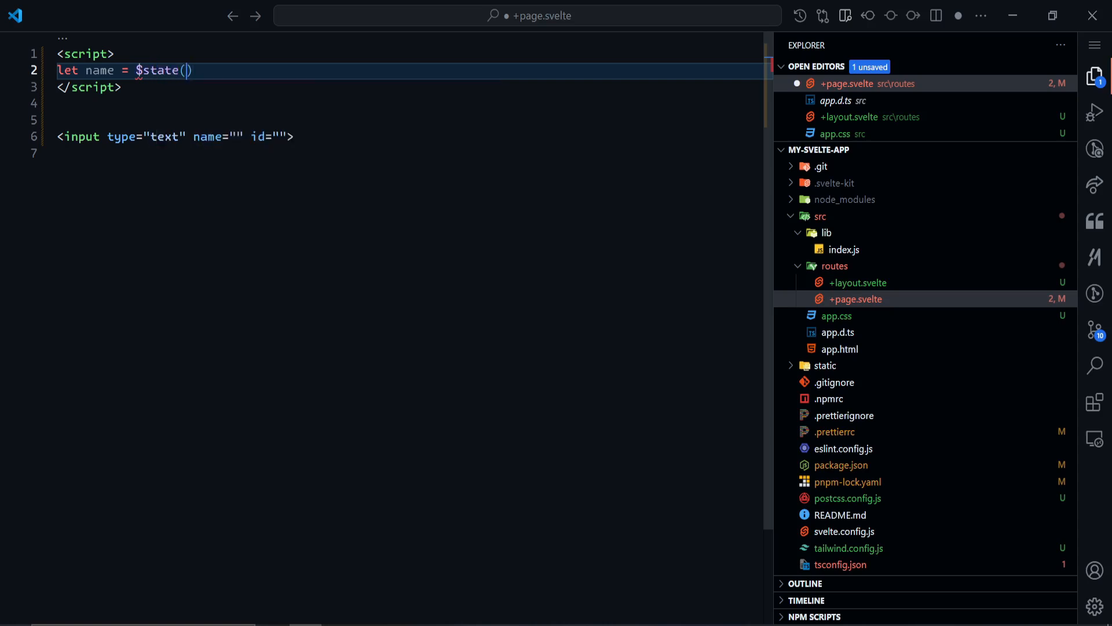
{"action": "type", "text": "''"}
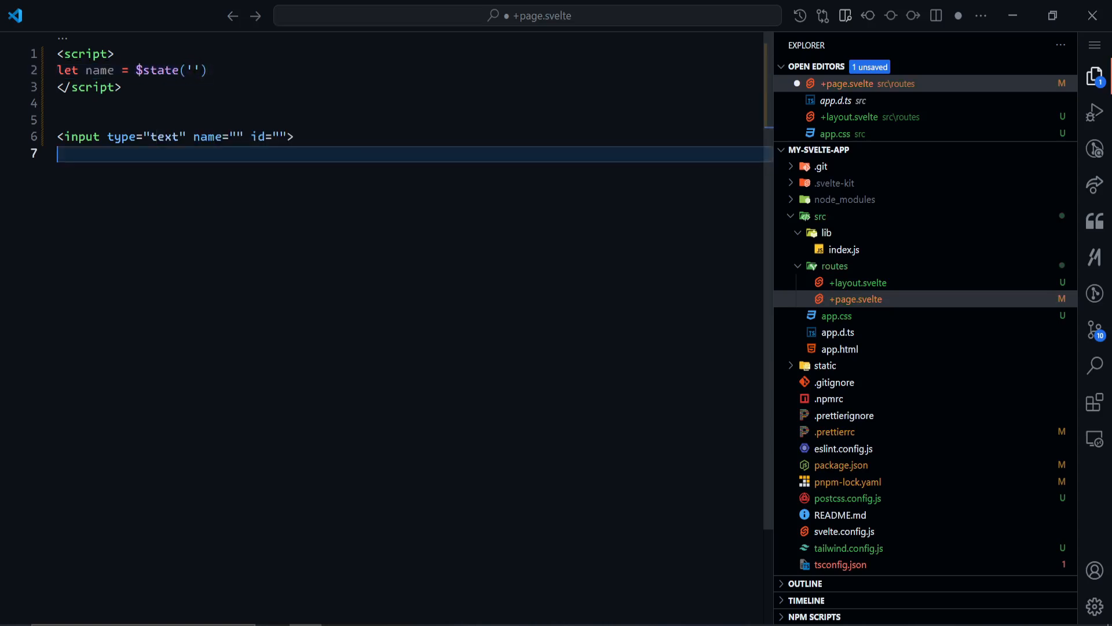
{"action": "key", "text": "ctrl+s"}
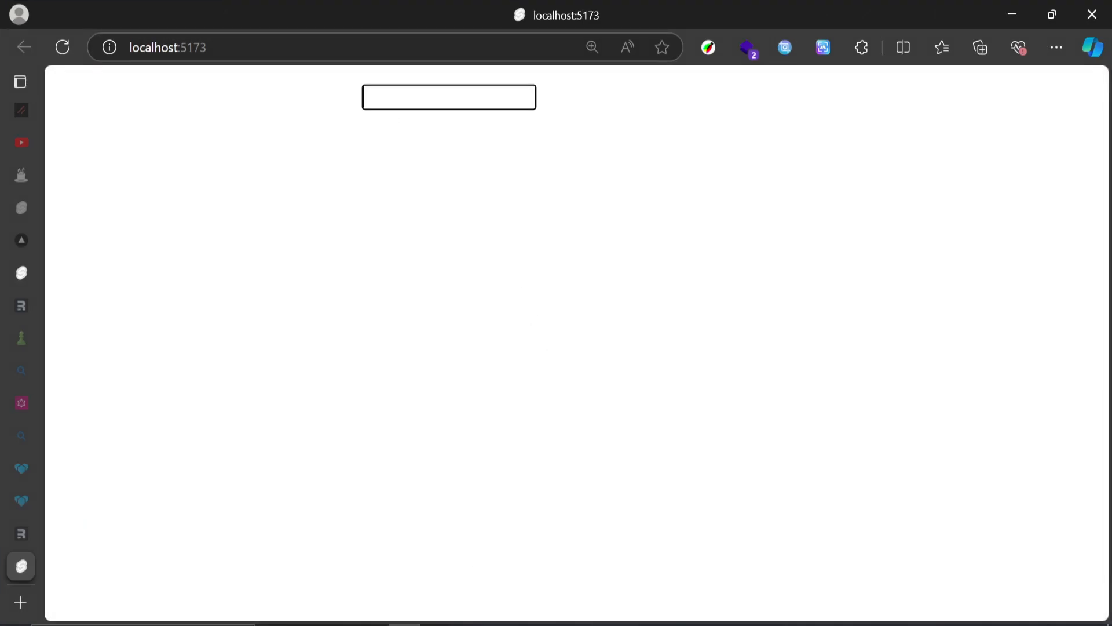
{"action": "mouse_move", "coordinate": [431, 128]}
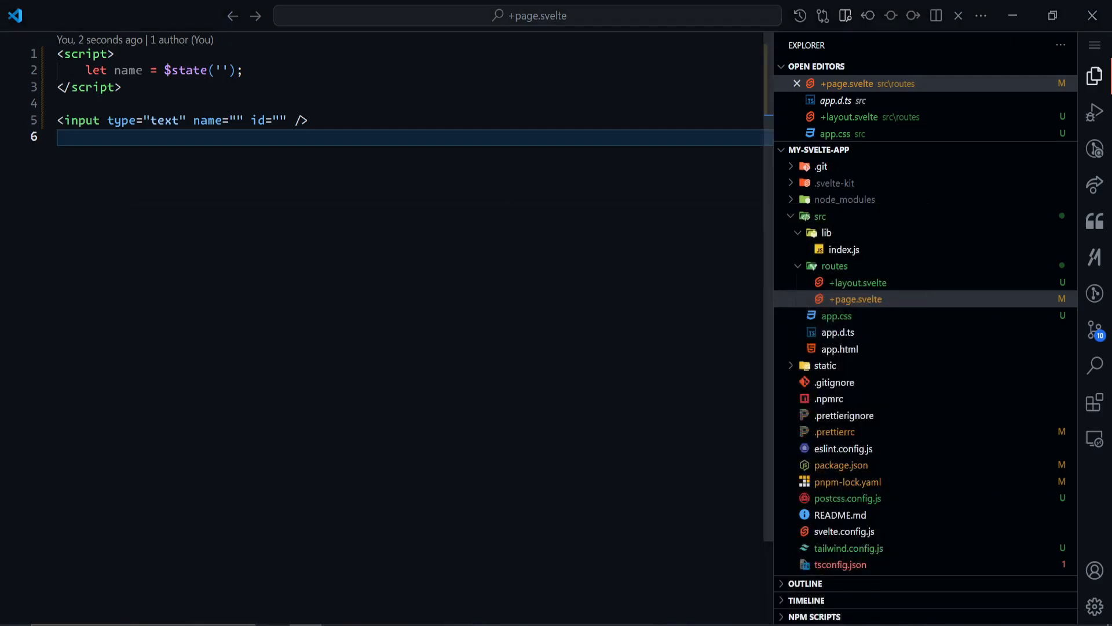
Add <h1>my name is {name}</h1> below the input, then type test text into the unbound browser input.
{"action": "key", "text": "enter"}
{"action": "type", "text": "<h1>"}
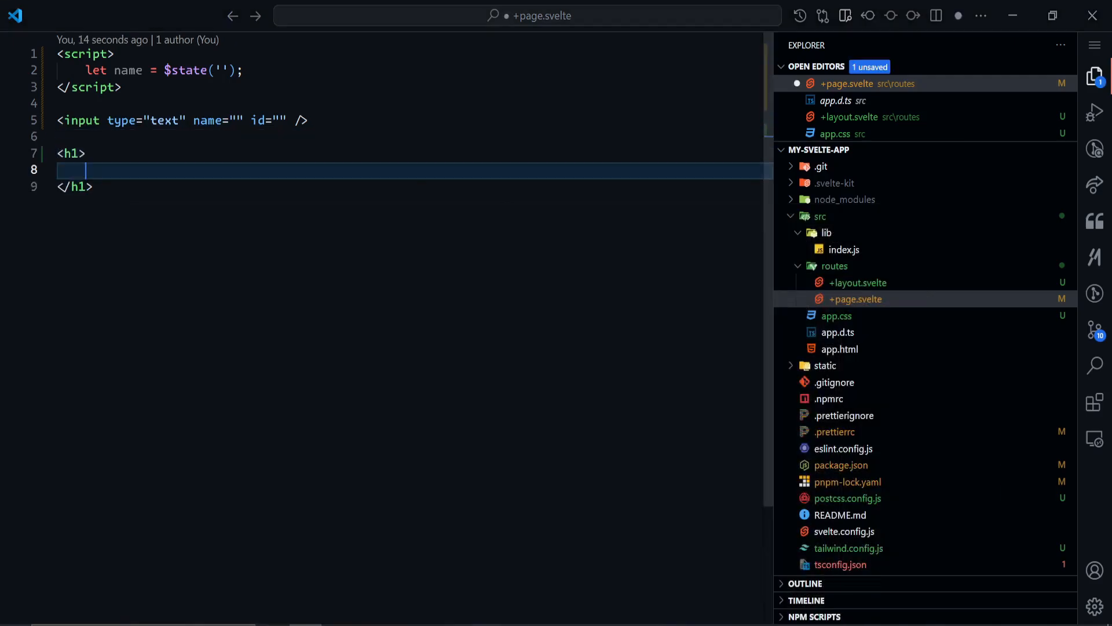
{"action": "type", "text": "my name"}
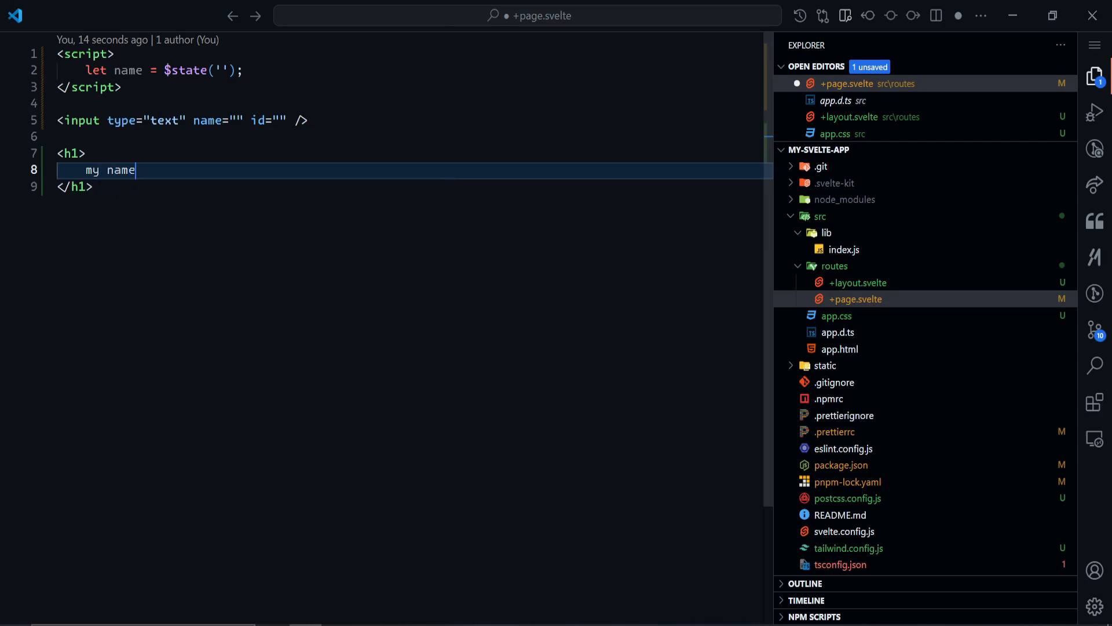
{"action": "type", "text": "is {}"}
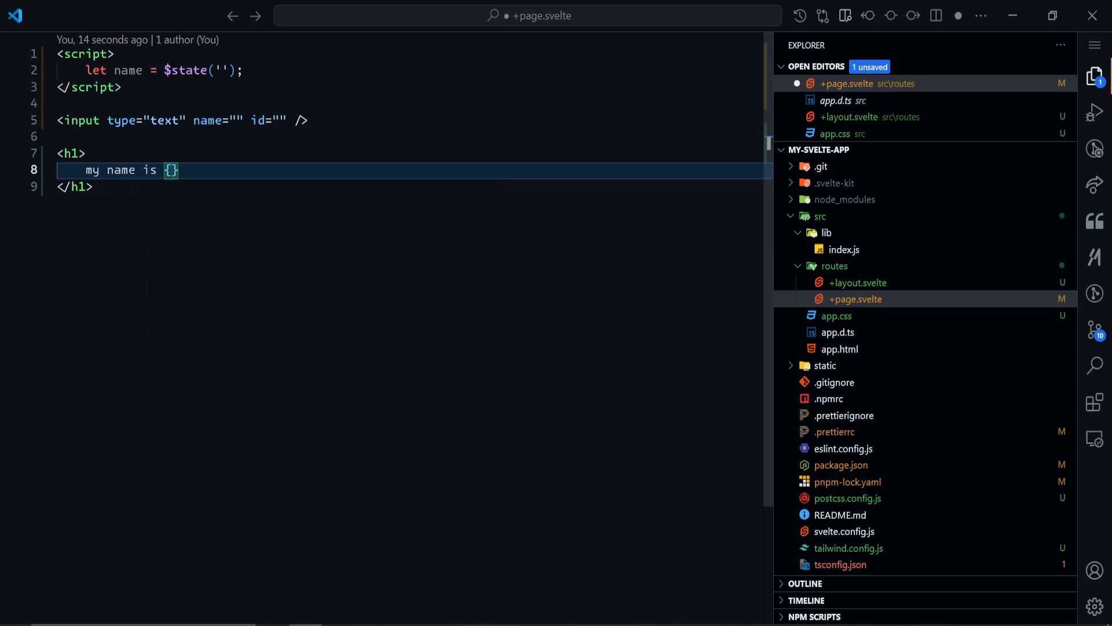
{"action": "type", "text": "name"}
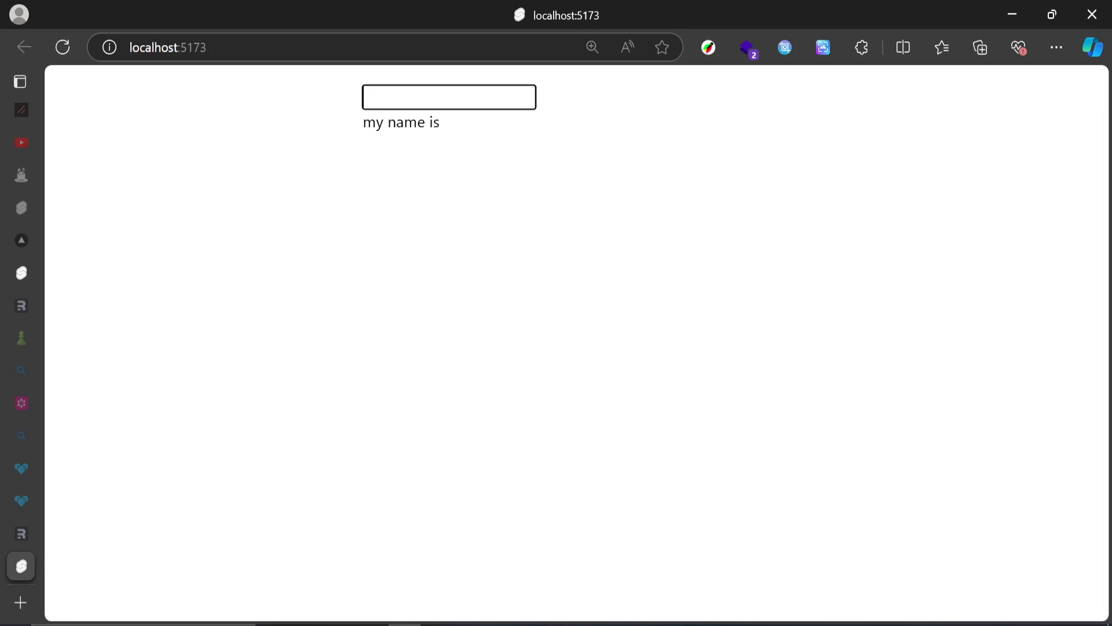
{"action": "type", "text": "imdemcimed"}
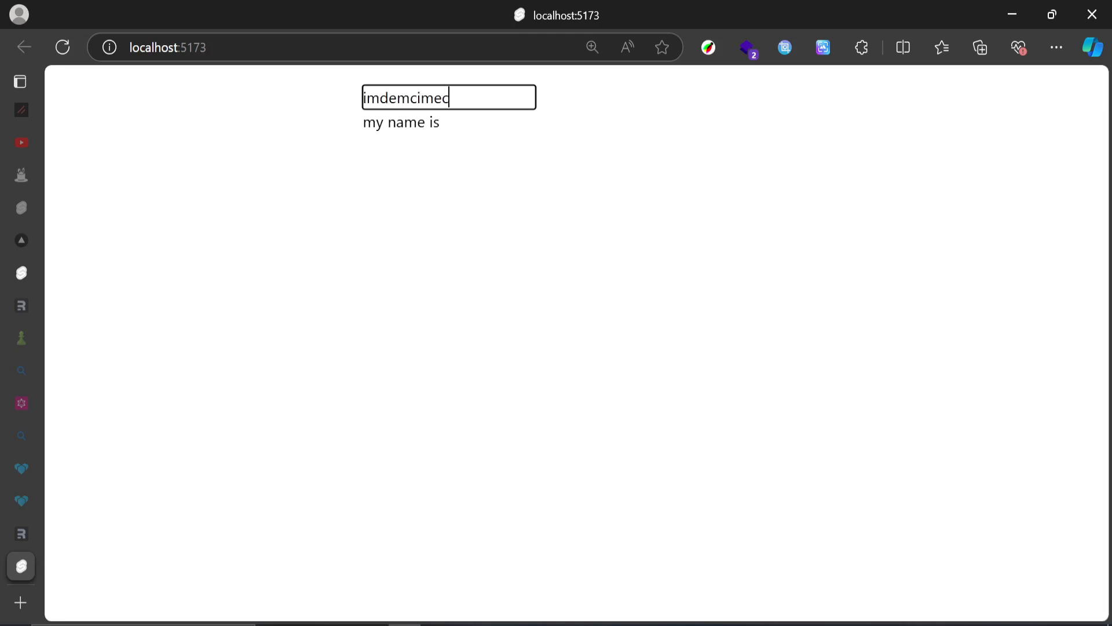
{"action": "type", "text": "i"}
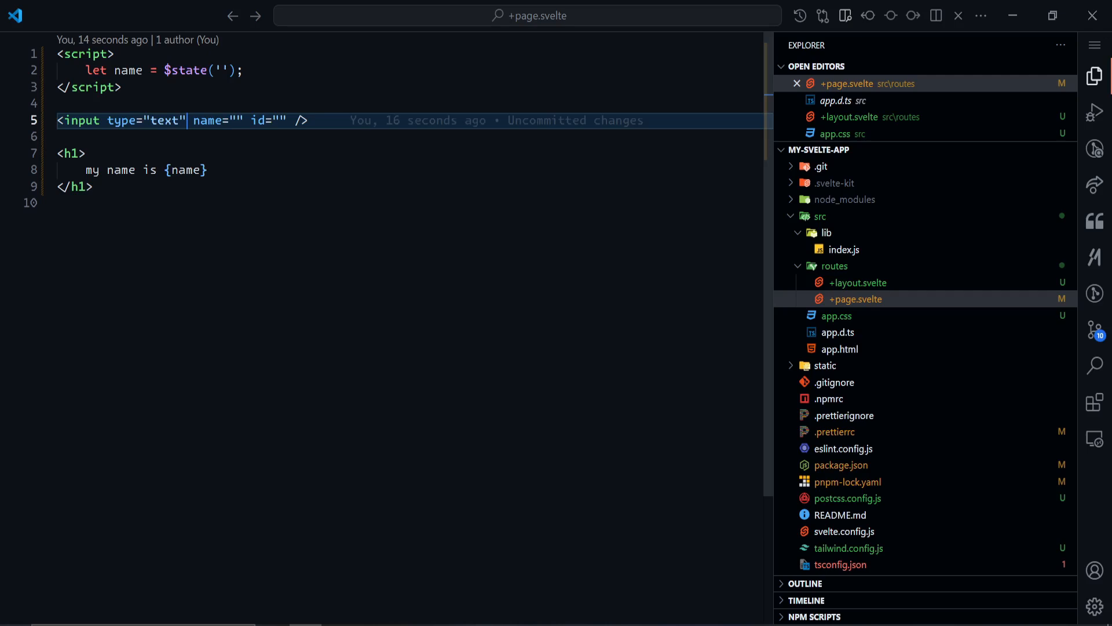
Bind the input to name with bind:value={name} and save.
{"action": "type", "text": "b"}
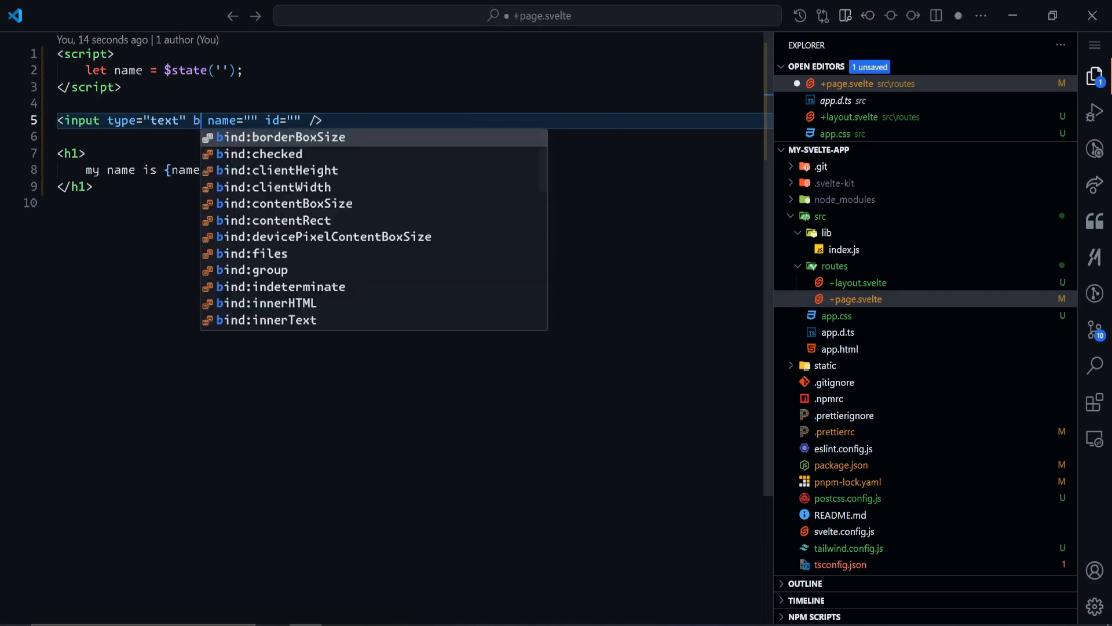
{"action": "type", "text": "ind:value={"}
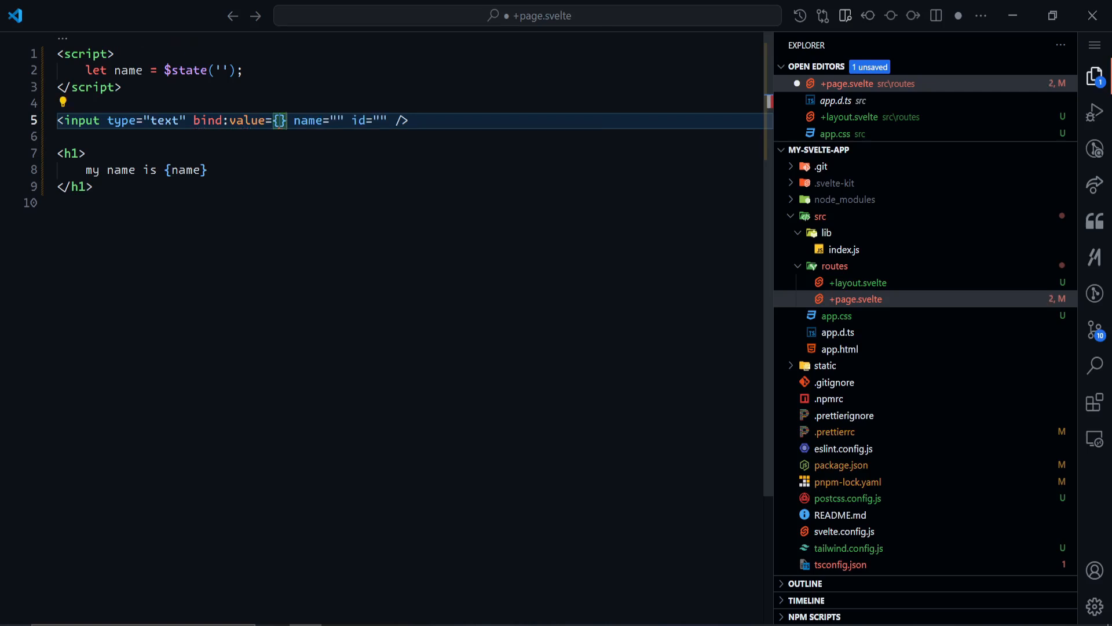
{"action": "type", "text": "name"}
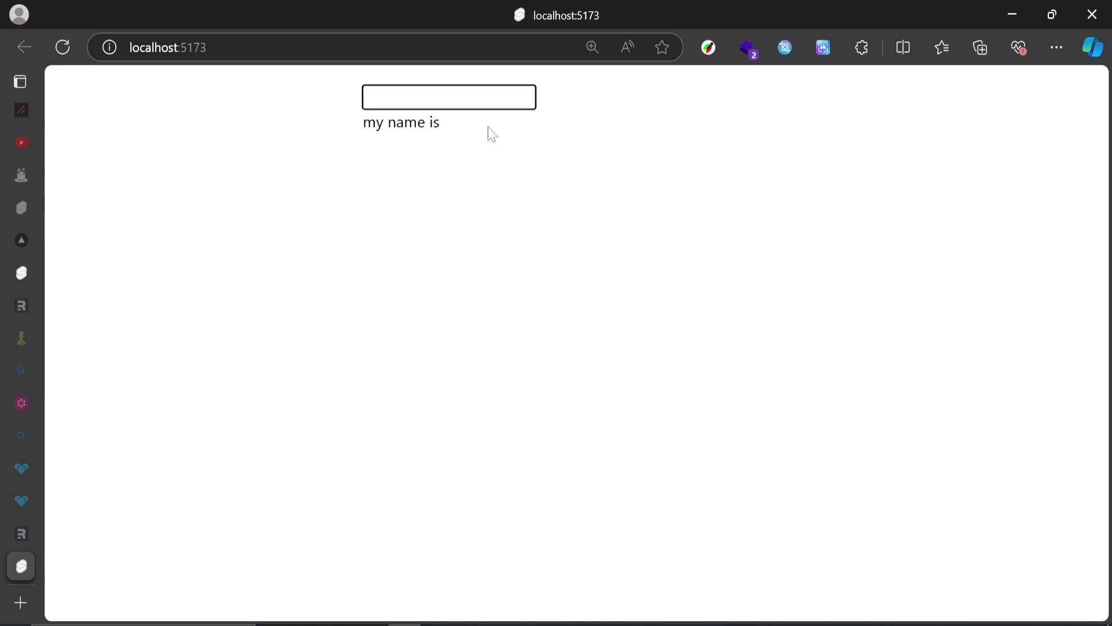
{"action": "type", "text": "lawa"}
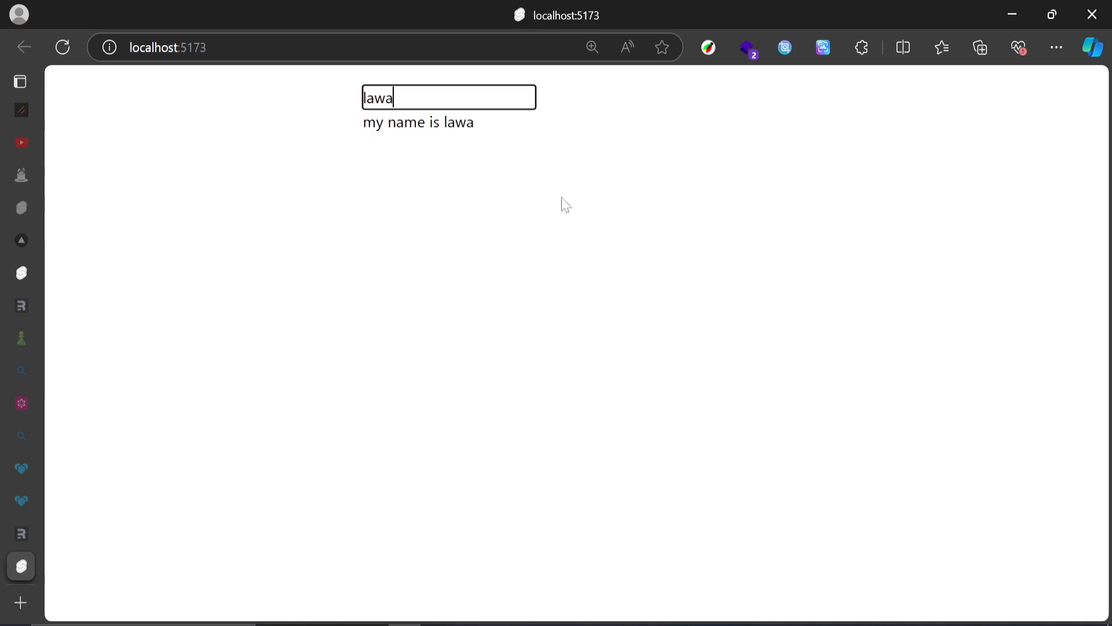
{"action": "type", "text": "l"}
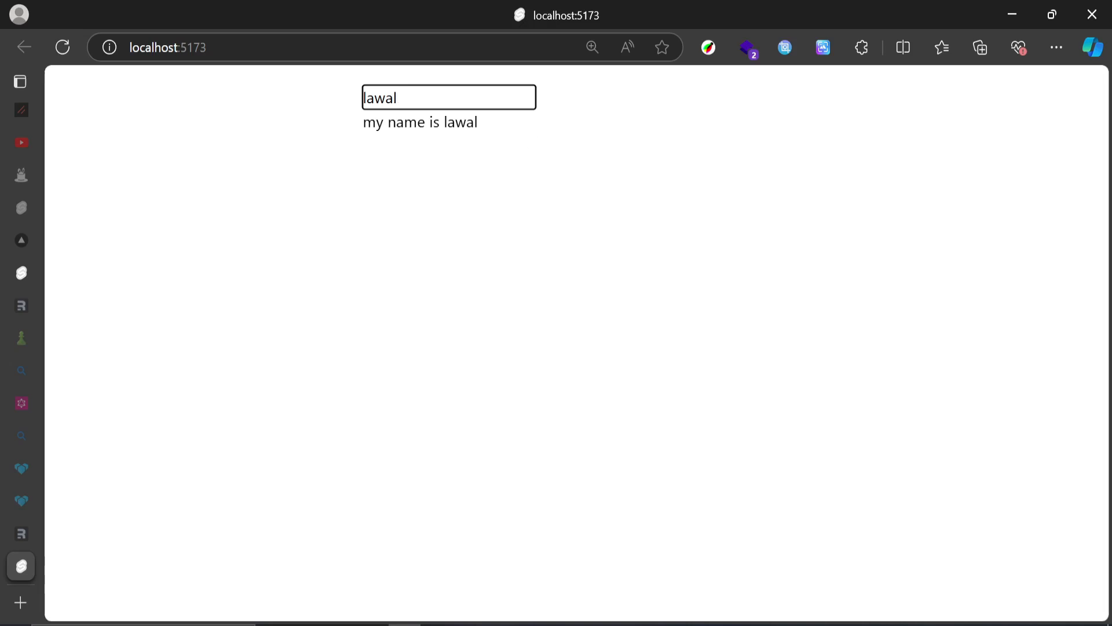
{"action": "type", "text": "adeb"}
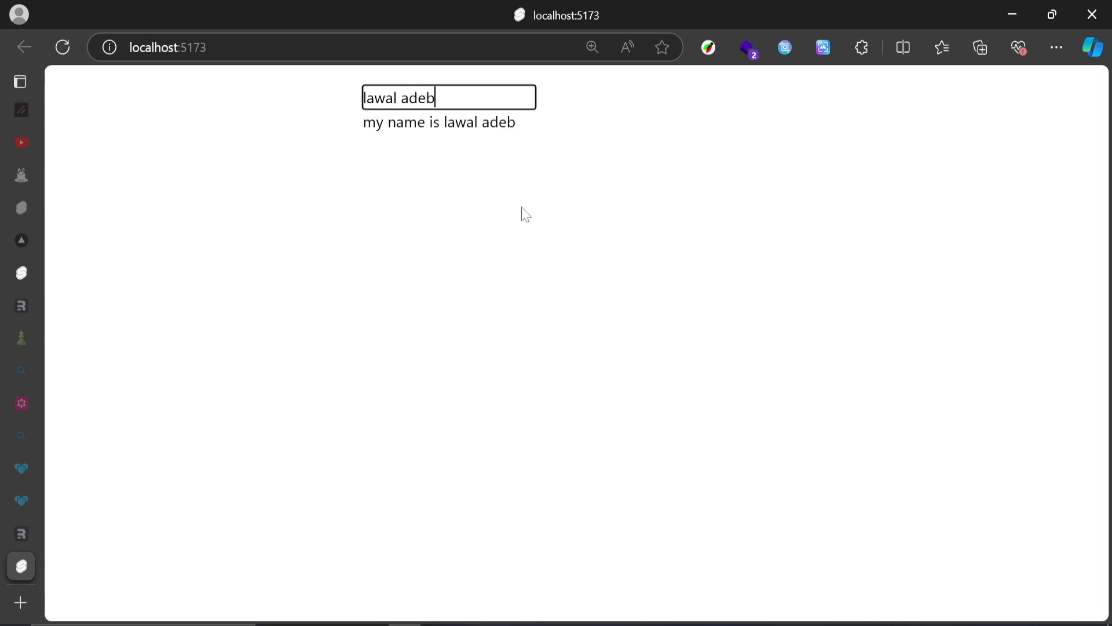
{"action": "type", "text": "ola"}
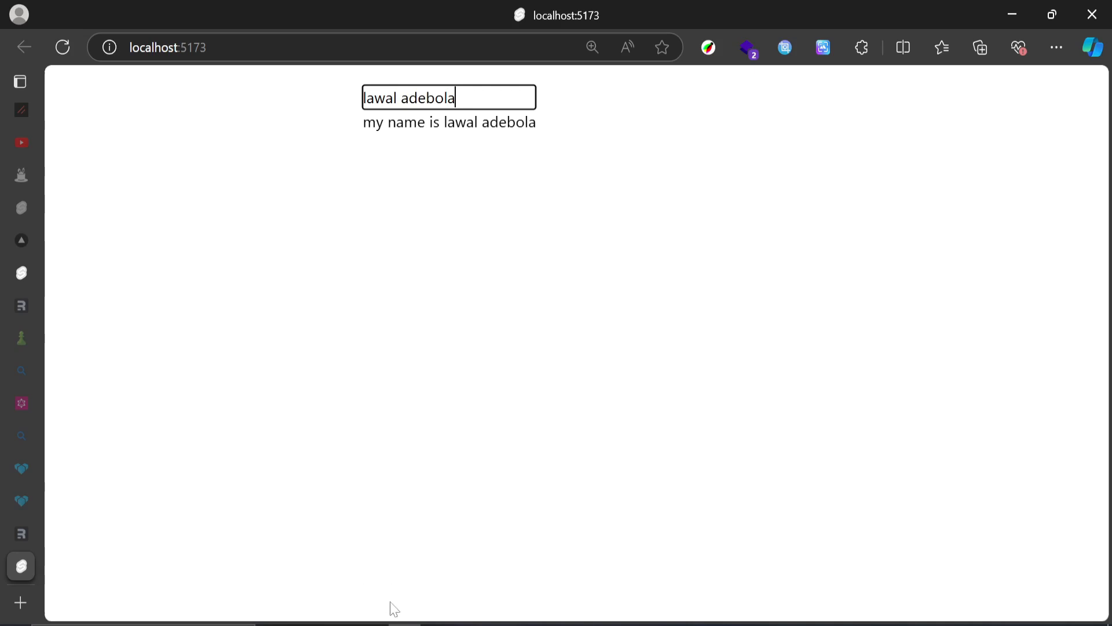
{"action": "mouse_move", "coordinate": [450, 541]}
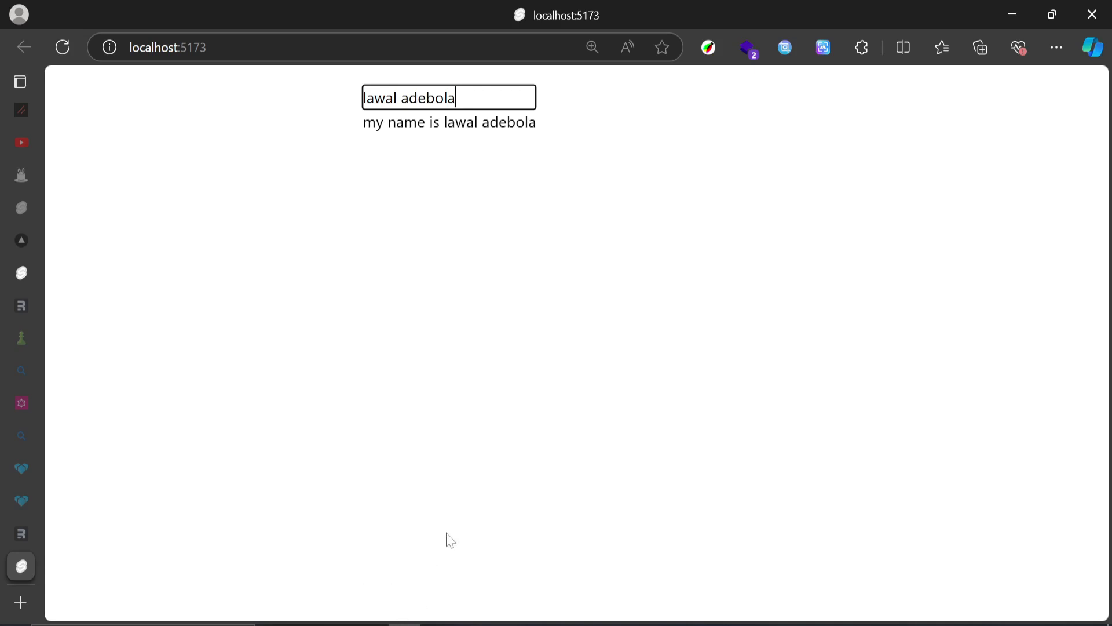
{"action": "mouse_move", "coordinate": [508, 116]}
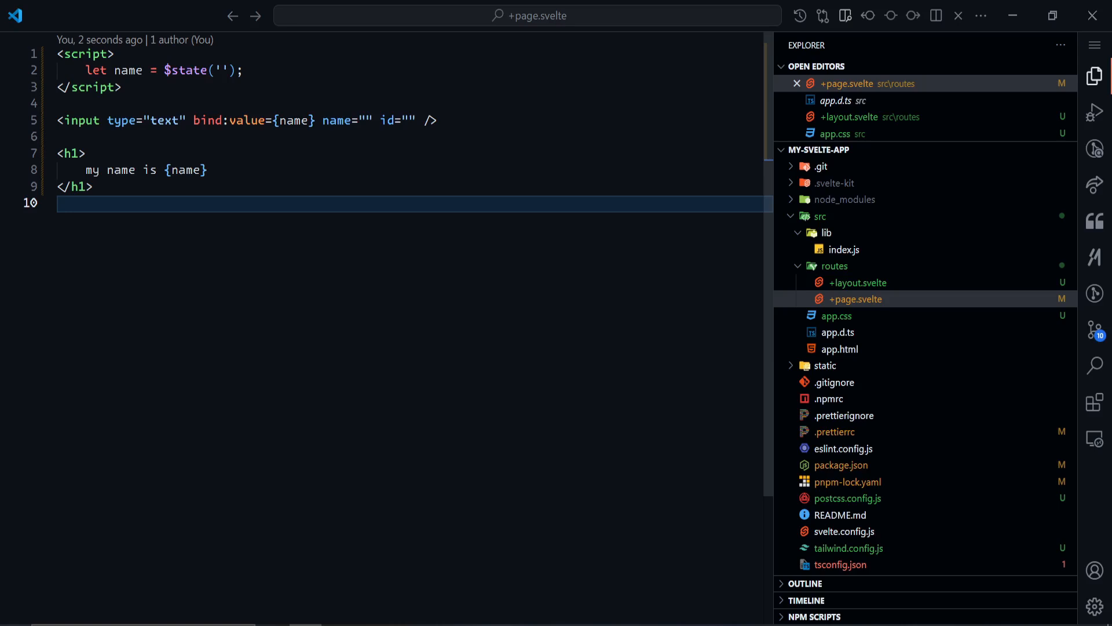
Give $state the initial string 'fawaz' and duplicate the bound input line below the heading.
{"action": "type", "text": "fawa"}
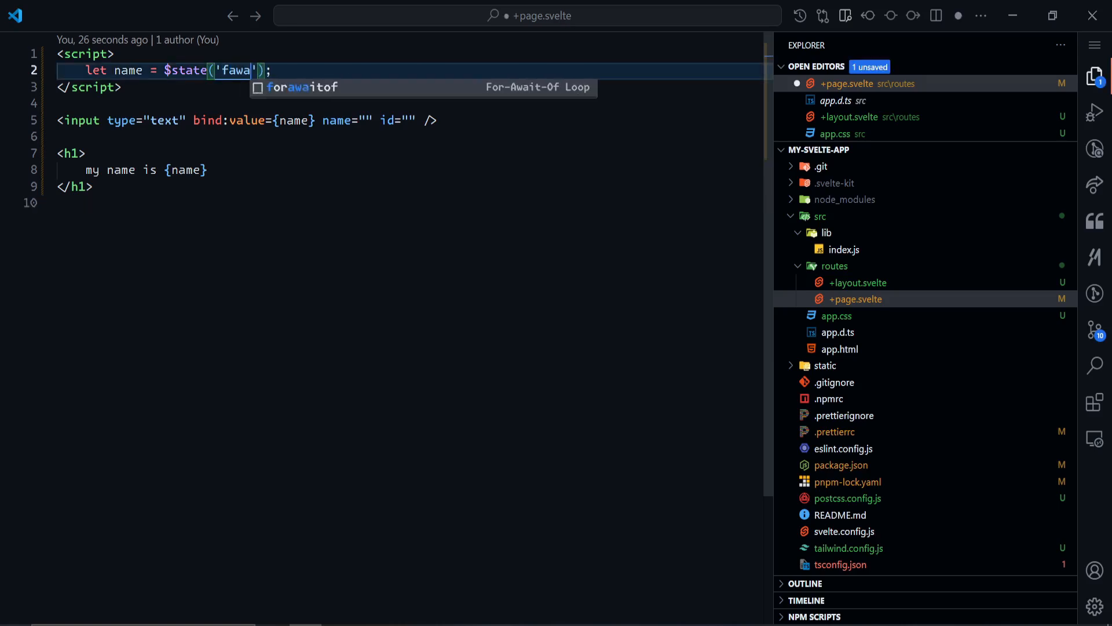
{"action": "type", "text": "z"}
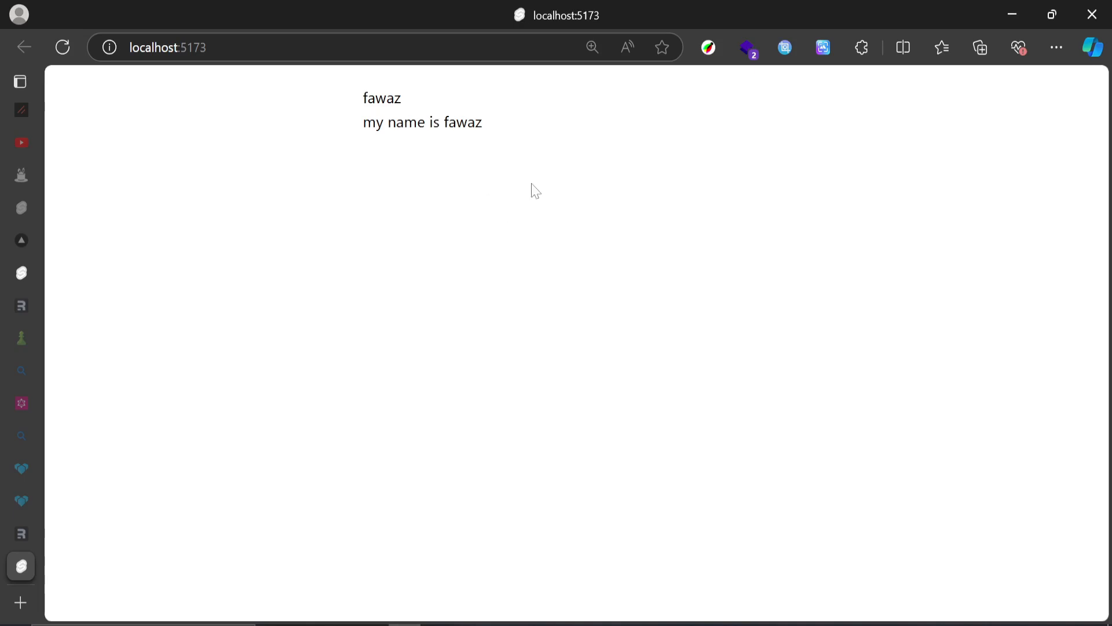
{"action": "double_click", "coordinate": [381, 97]}
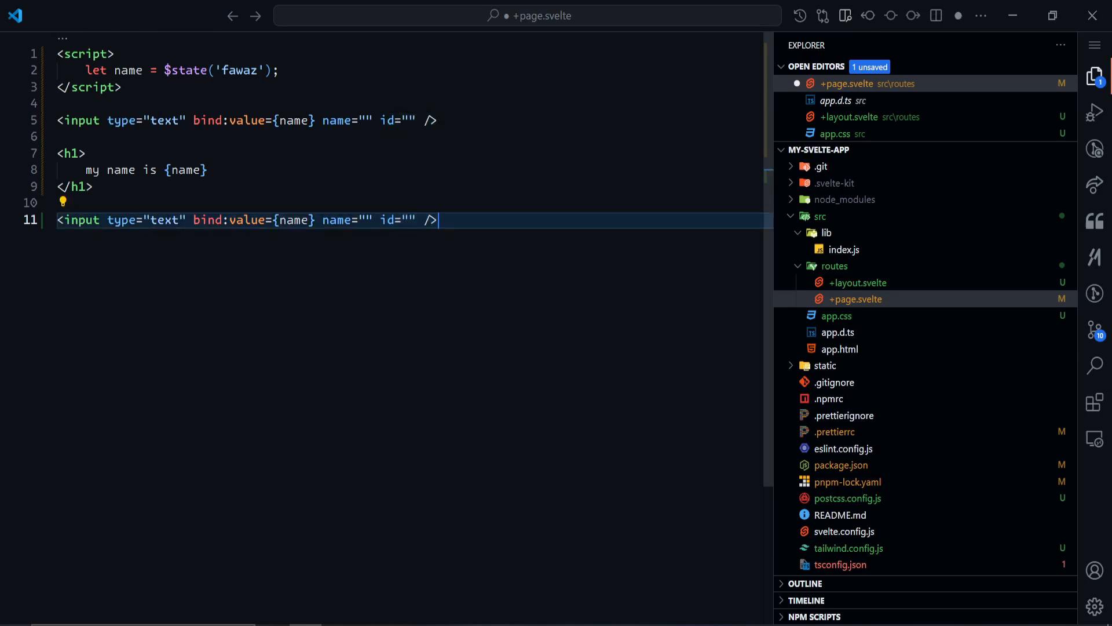
{"action": "double_click", "coordinate": [240, 69]}
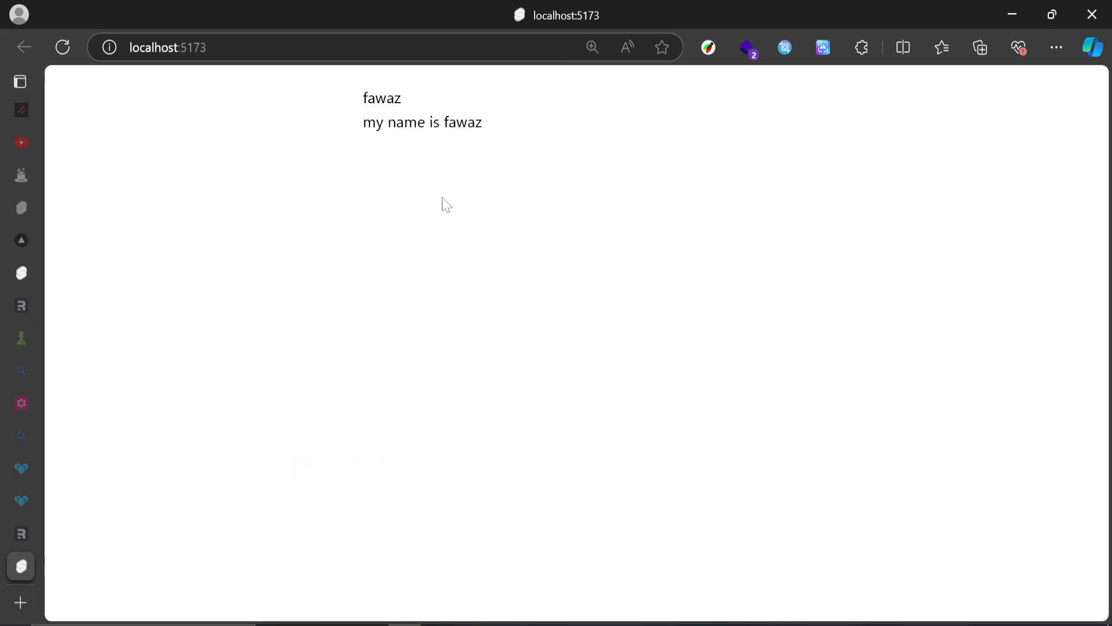
{"action": "mouse_move", "coordinate": [401, 213]}
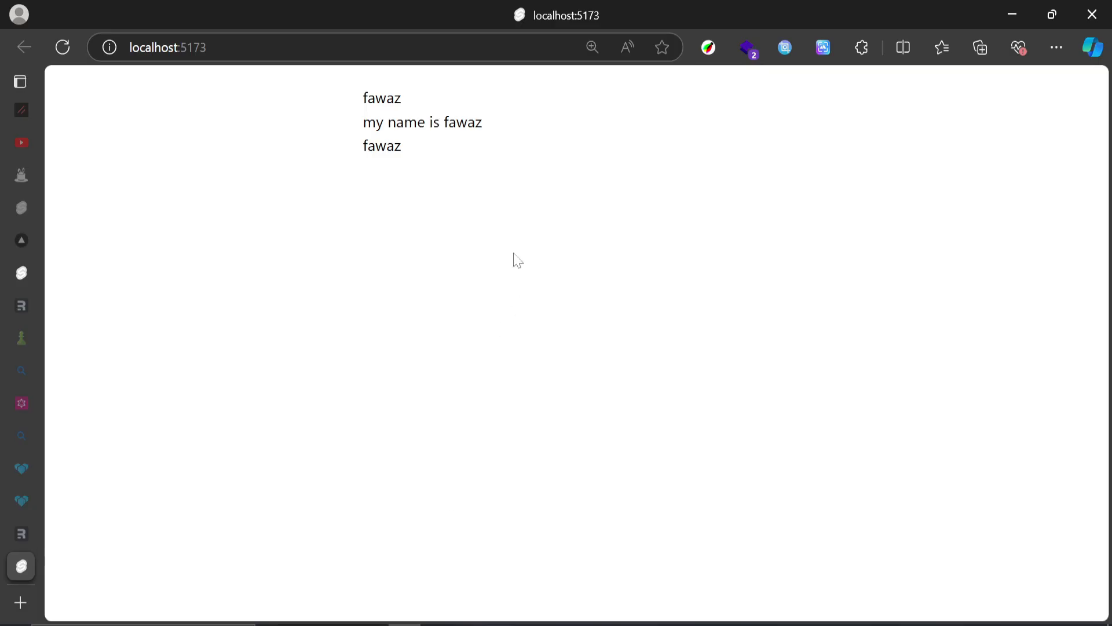
{"action": "double_click", "coordinate": [381, 146]}
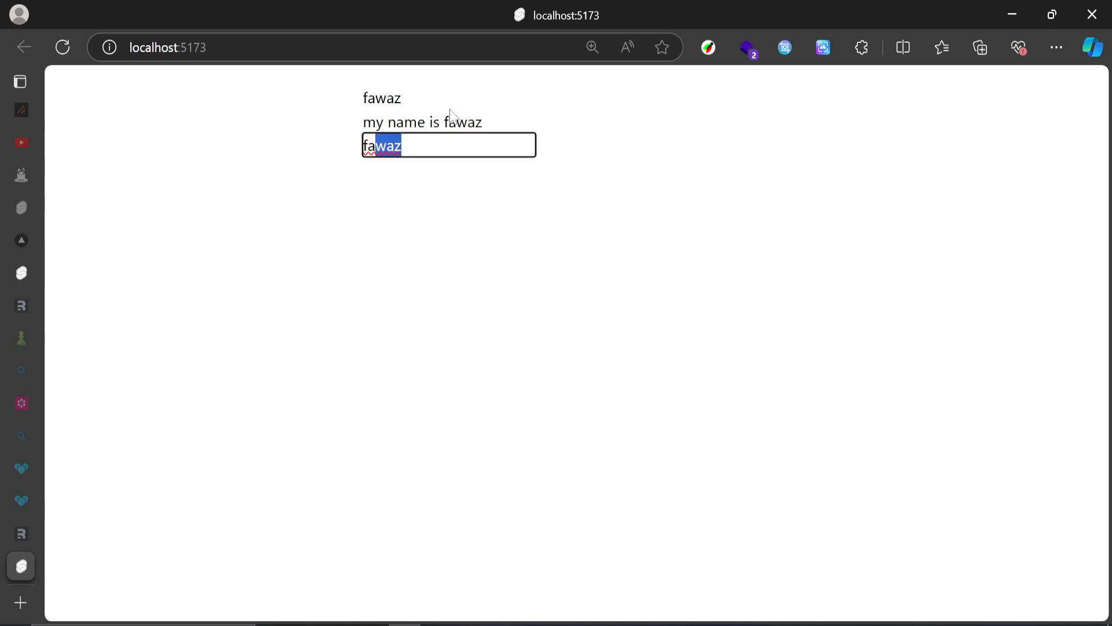
{"action": "left_click", "coordinate": [592, 46]}
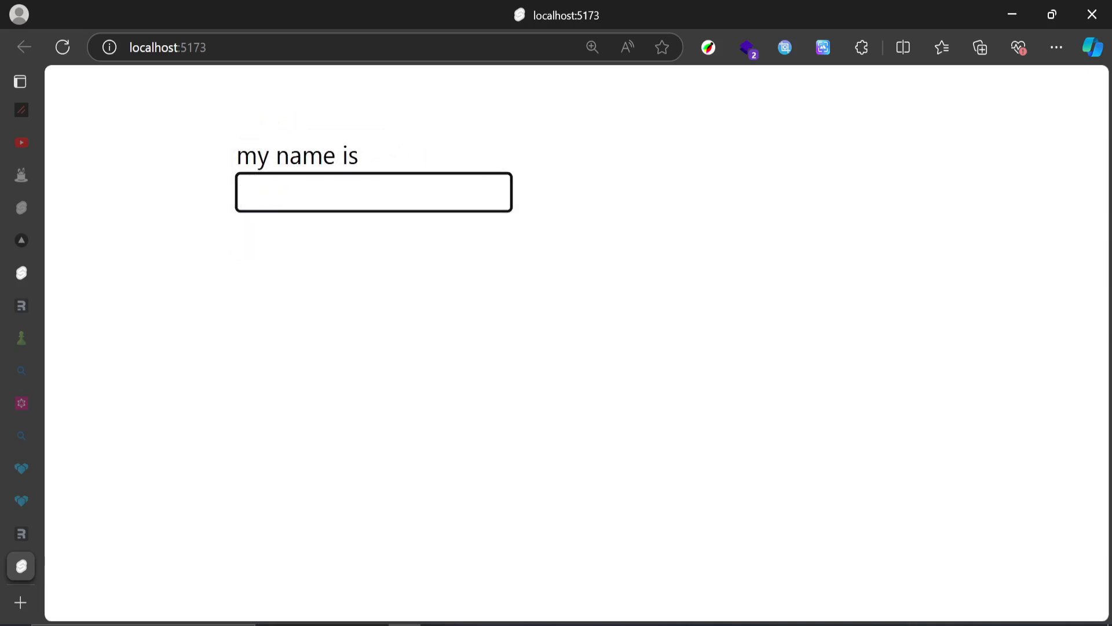
{"action": "type", "text": "lawal ade"}
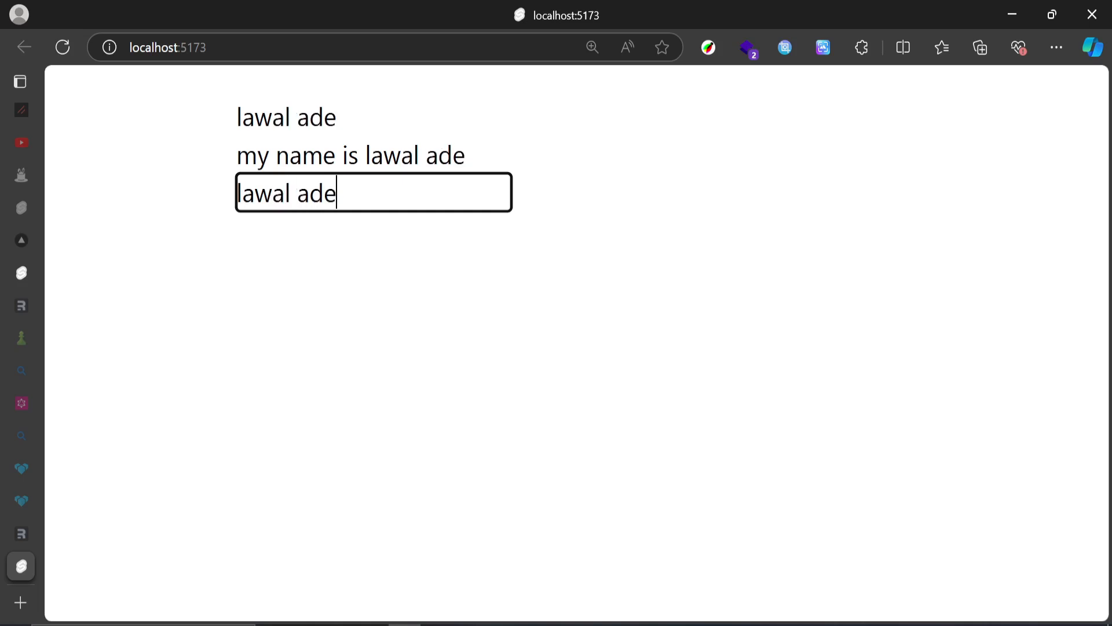
{"action": "type", "text": "bola"}
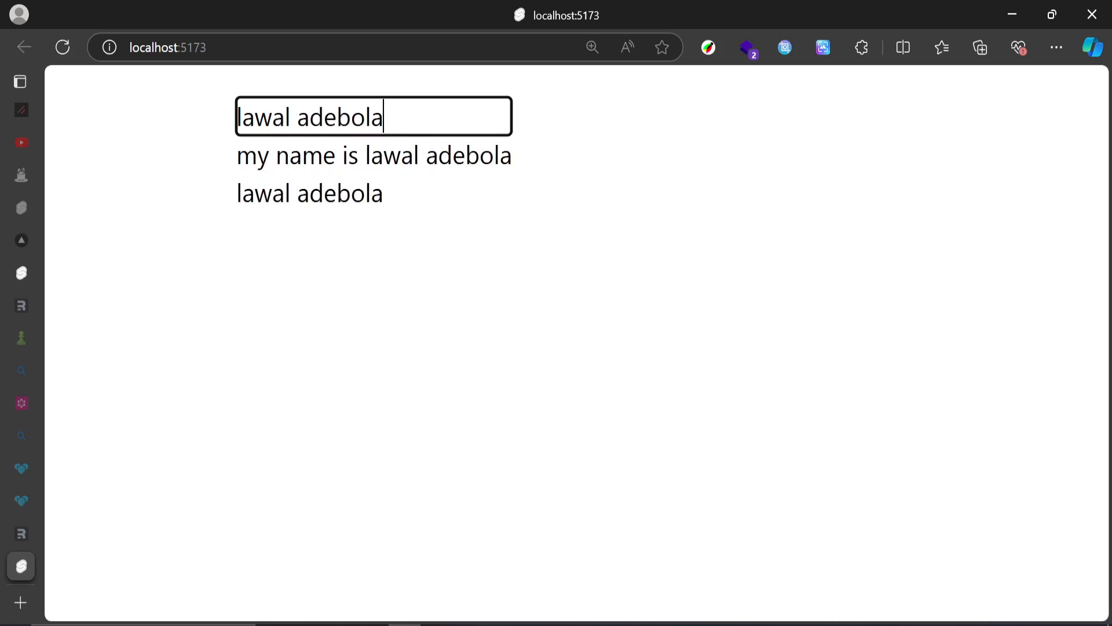
{"action": "type", "text": "fawazs"}
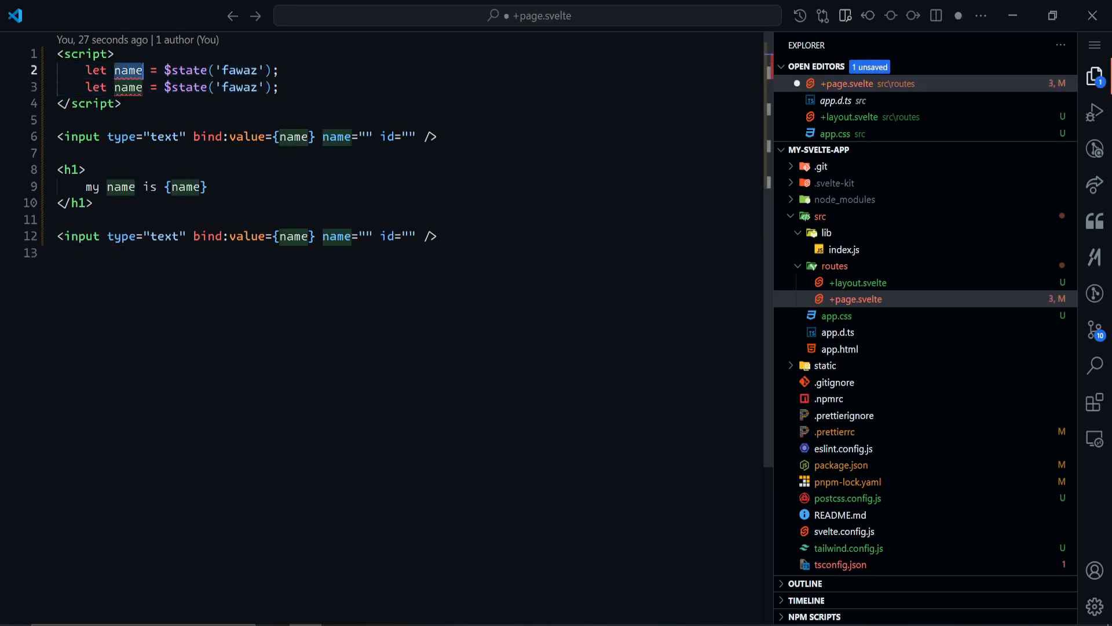
Declare states a = 0 and b = 5 and show {a - b} in the heading.
{"action": "type", "text": "a"}
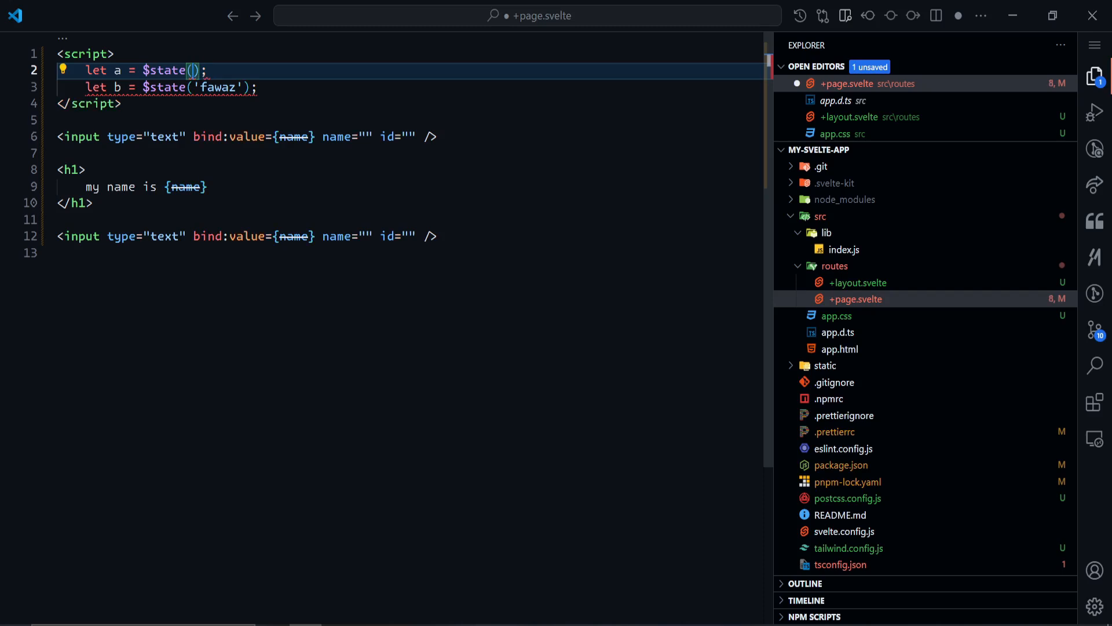
{"action": "type", "text": "0"}
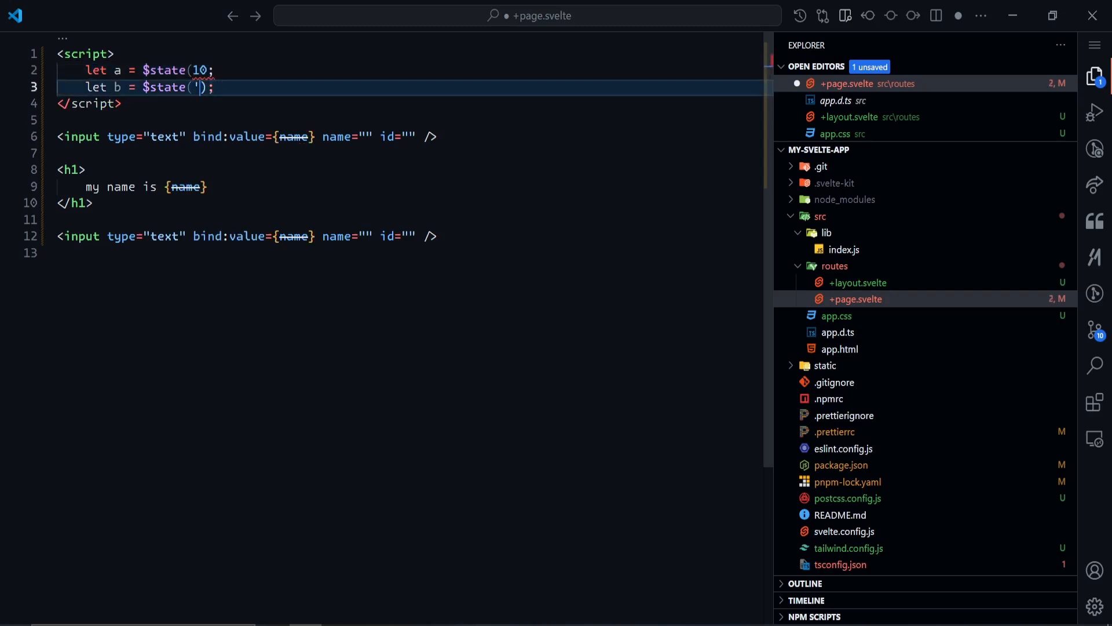
{"action": "type", "text": "5"}
{"action": "left_click", "coordinate": [408, 187]}
{"action": "type", "text": "{"}
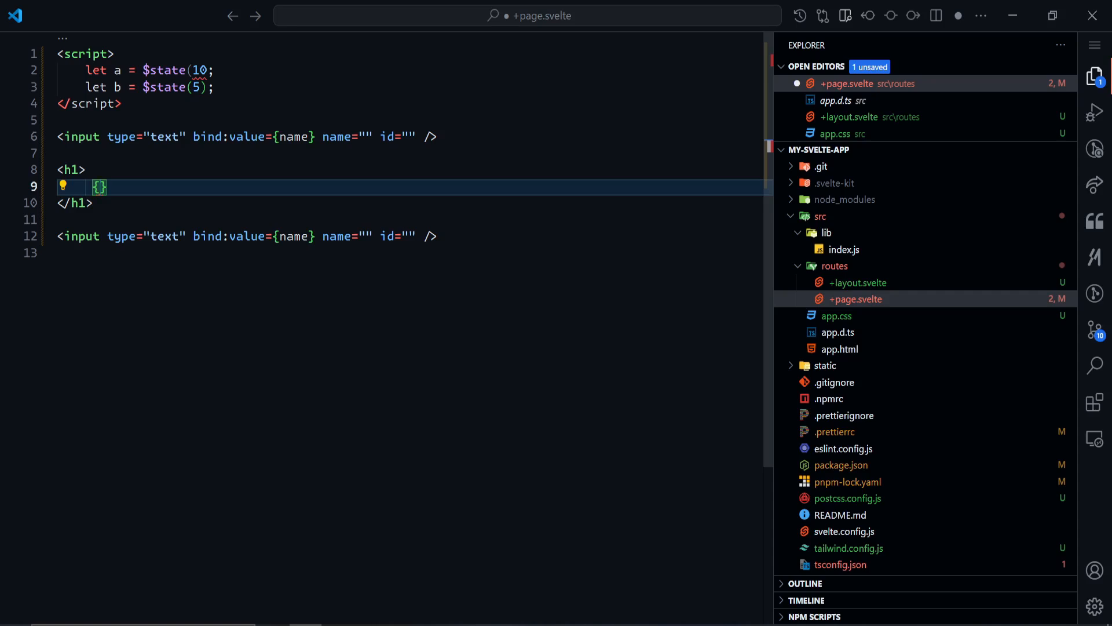
{"action": "type", "text": "a - b"}
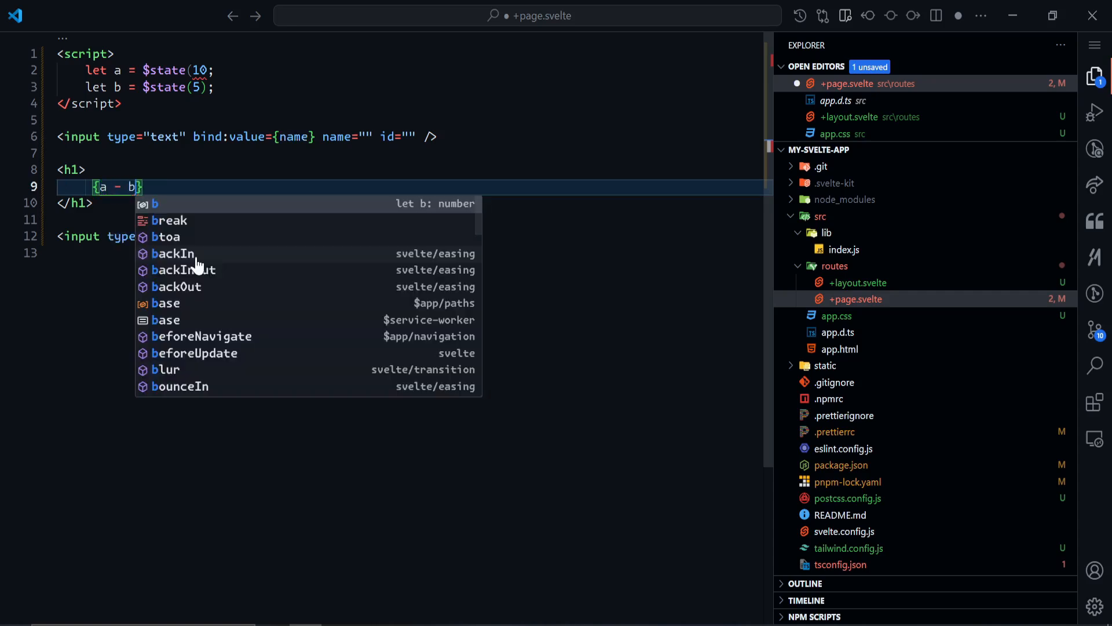
{"action": "key", "text": "Escape"}
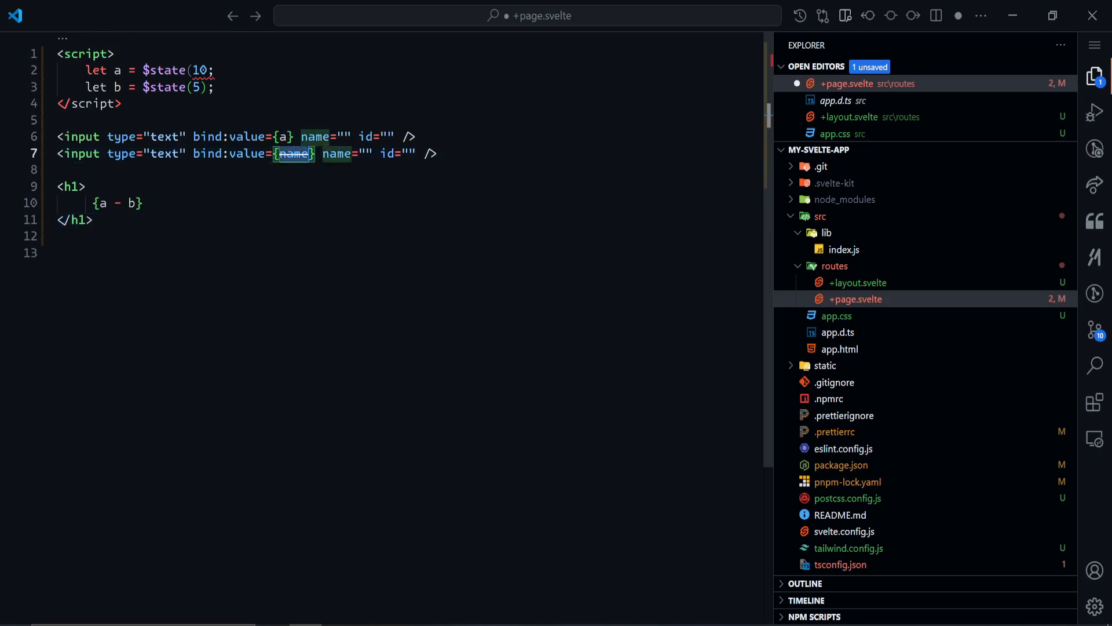
Bind the second input to b, make the first input type number, and save.
{"action": "type", "text": "b"}
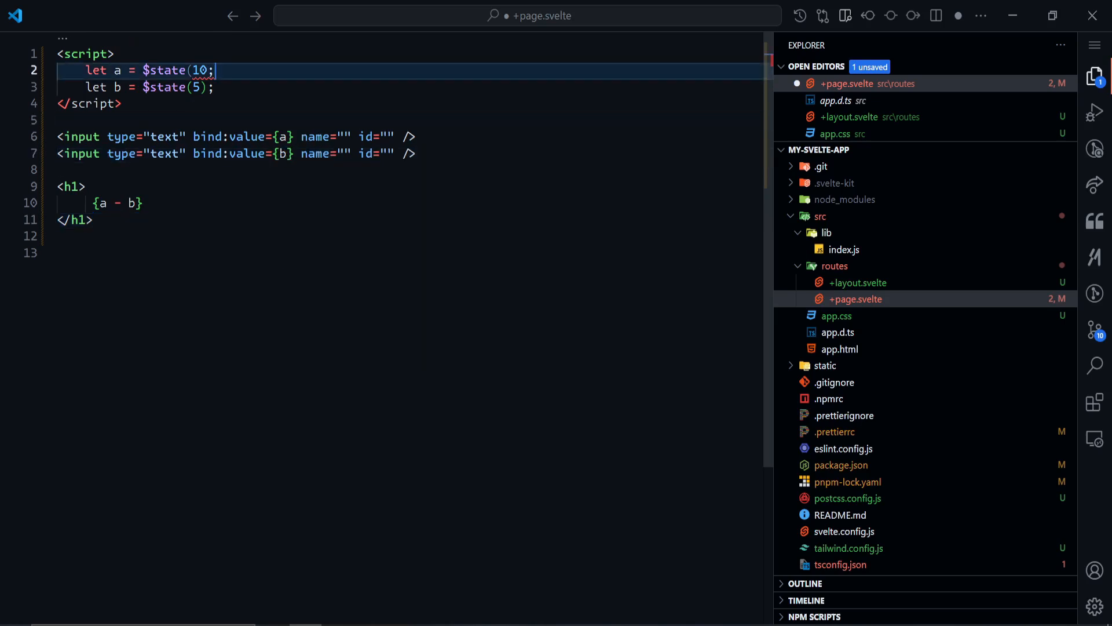
{"action": "key", "text": "Backspace"}
{"action": "type", "text": ")"}
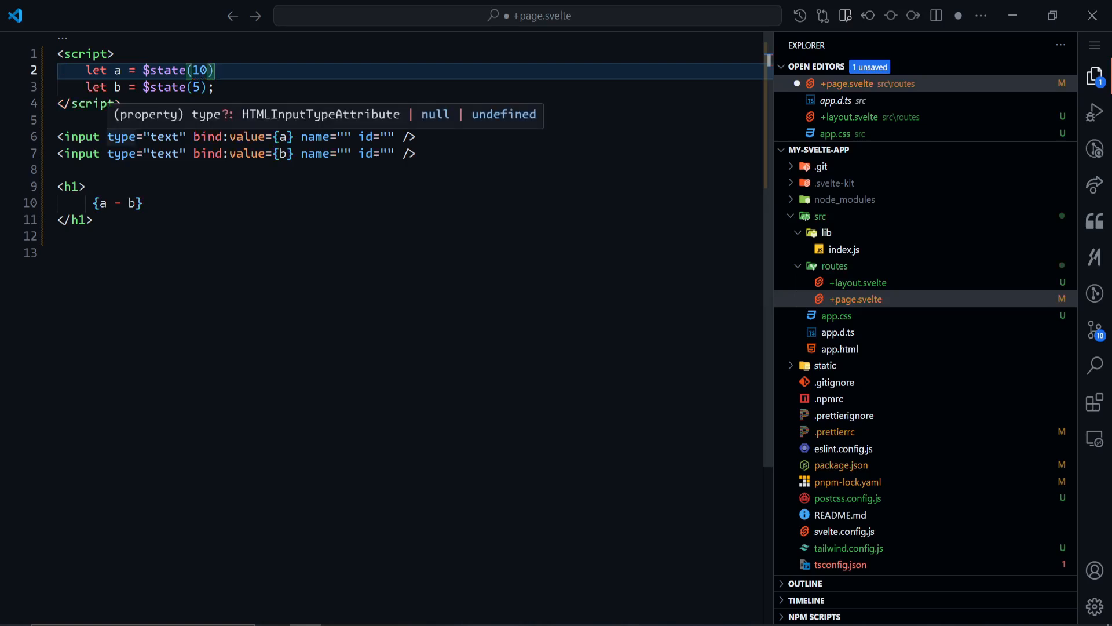
{"action": "type", "text": "number"}
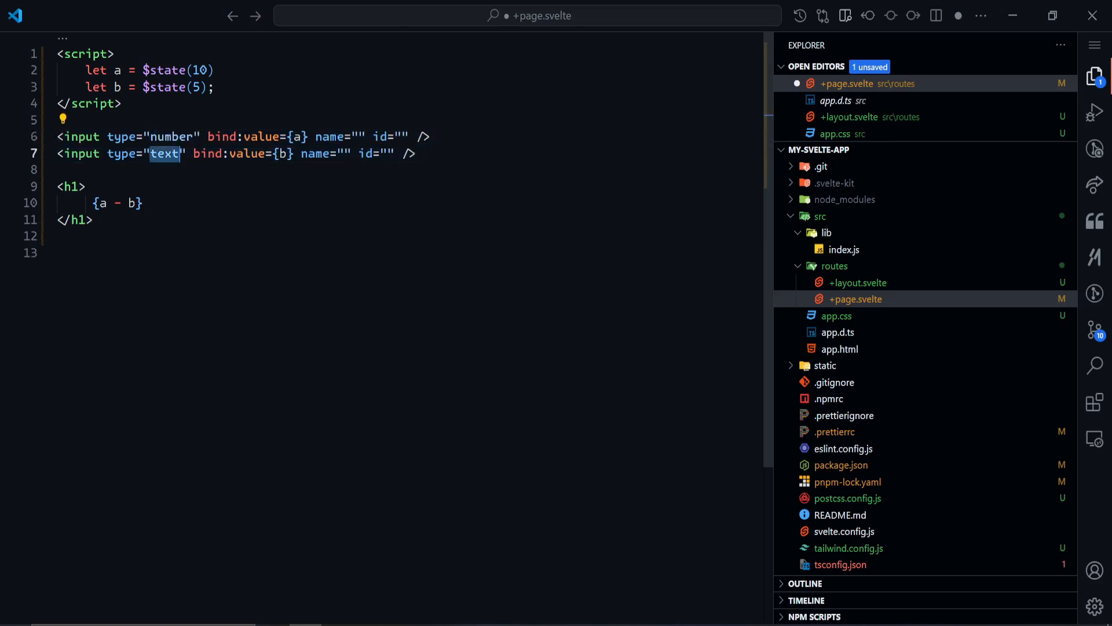
Make the second input numeric, then enter 100 in the browser's second field so the difference recomputes.
{"action": "type", "text": "number"}
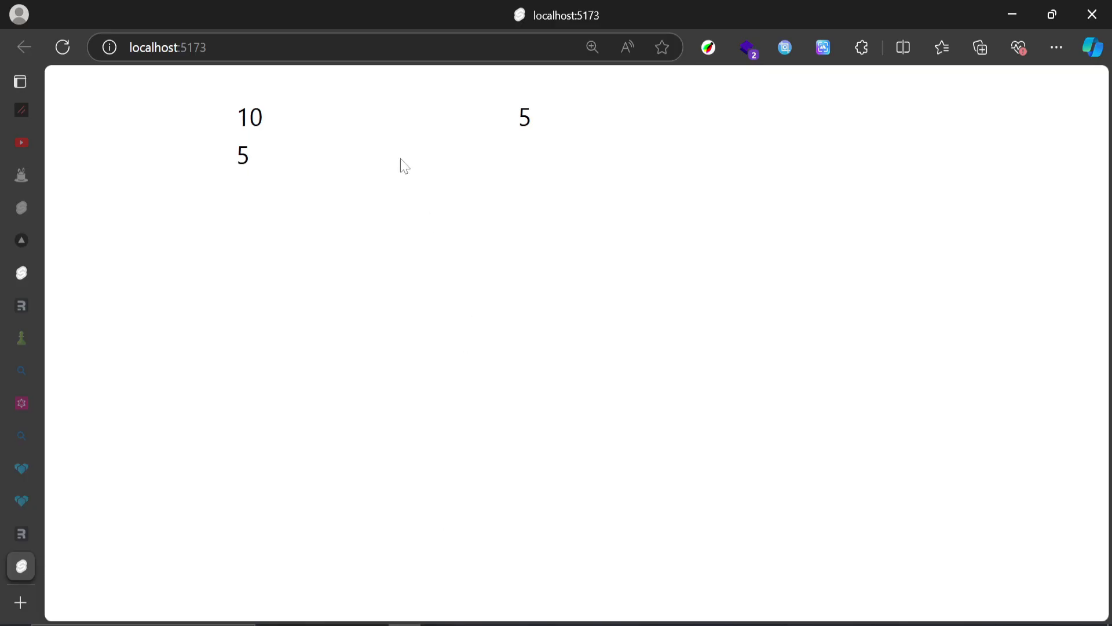
{"action": "mouse_move", "coordinate": [298, 167]}
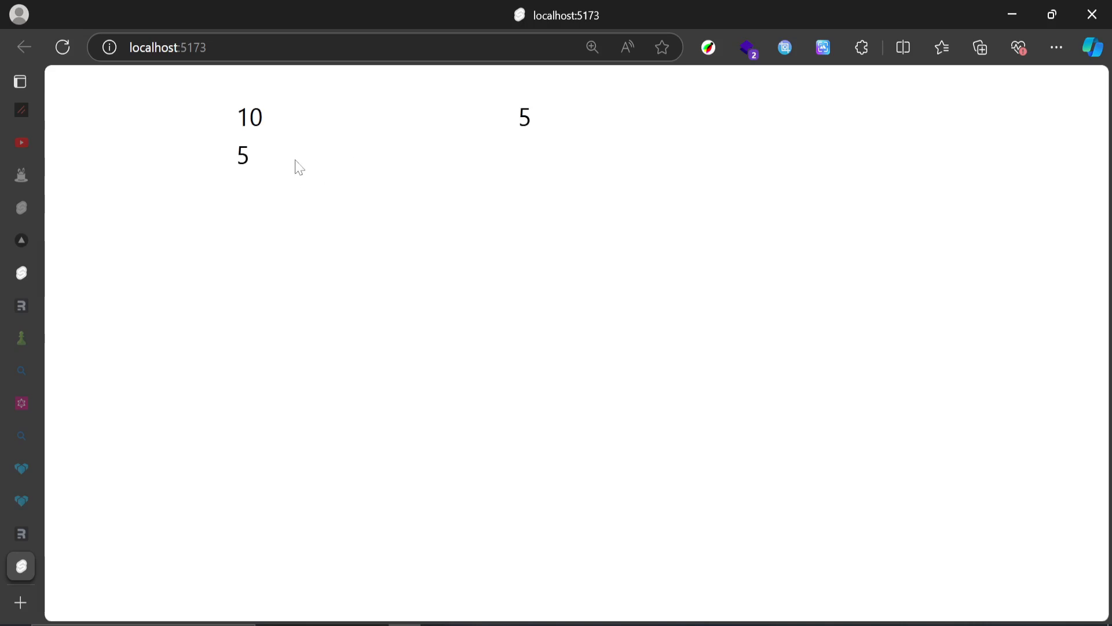
{"action": "left_click", "coordinate": [524, 117]}
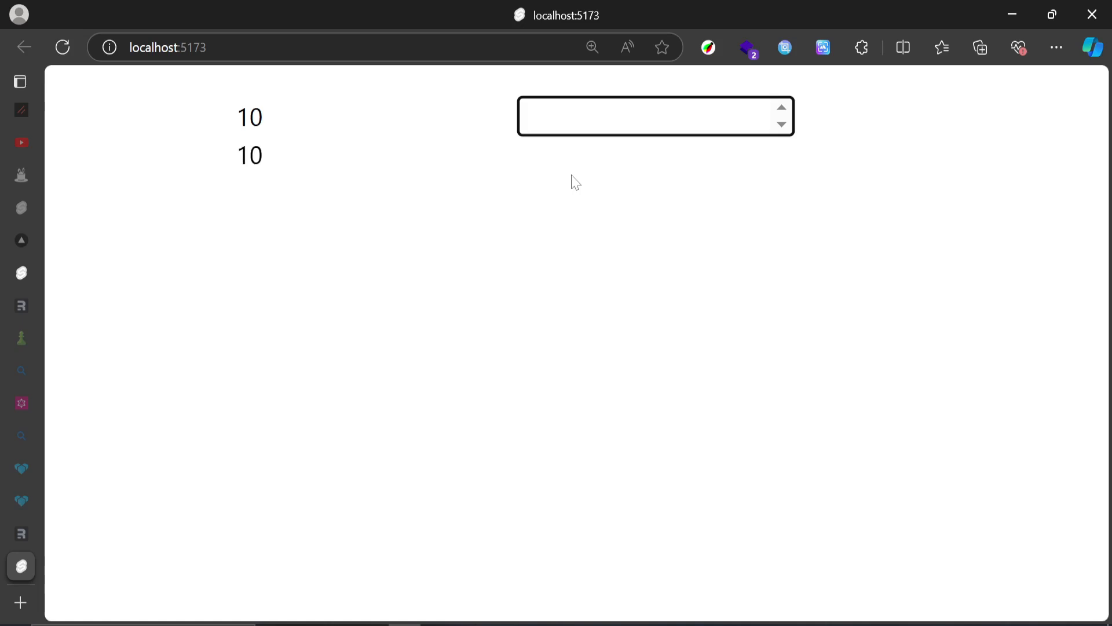
{"action": "type", "text": "100"}
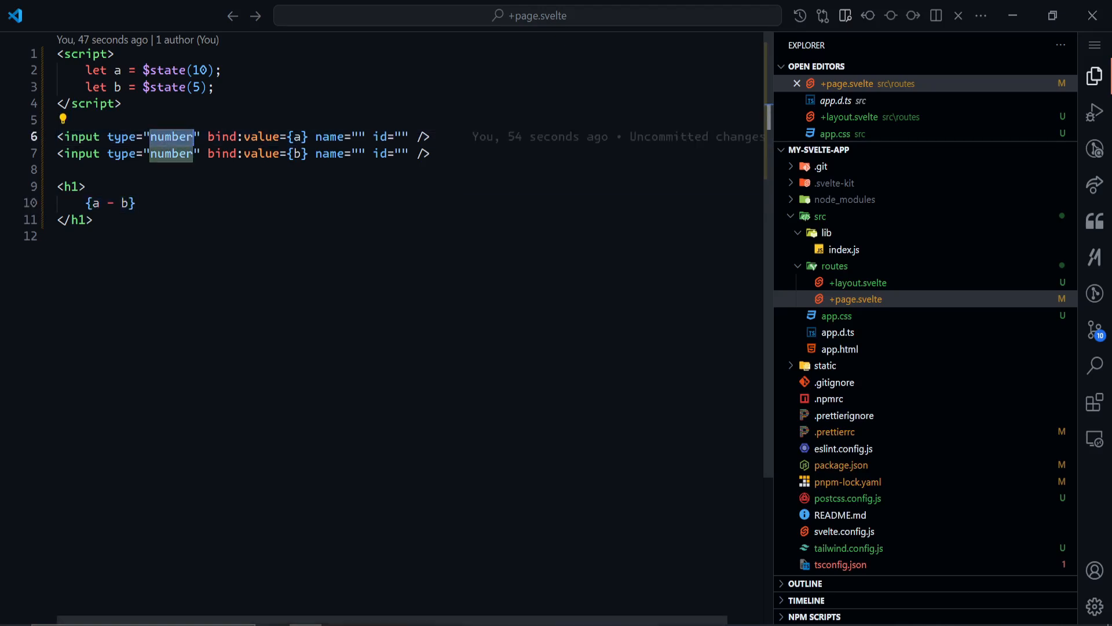
Remove the extra input and heading and declare let isChecked = $state(false).
{"action": "type", "text": "checkbox"}
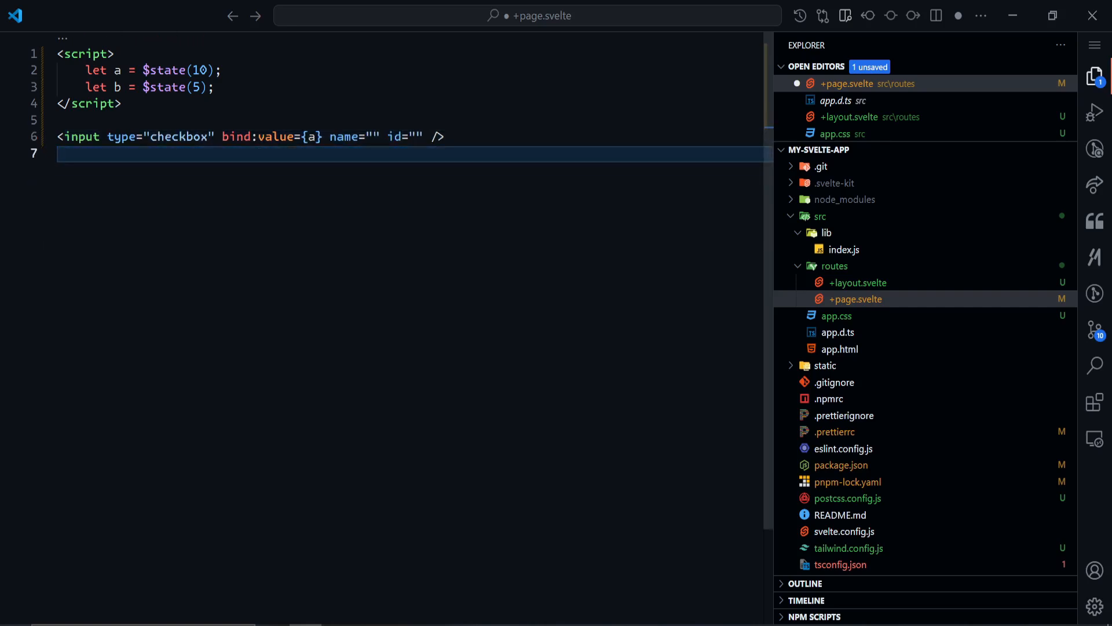
{"action": "key", "text": "Ctrl+Shift+k"}
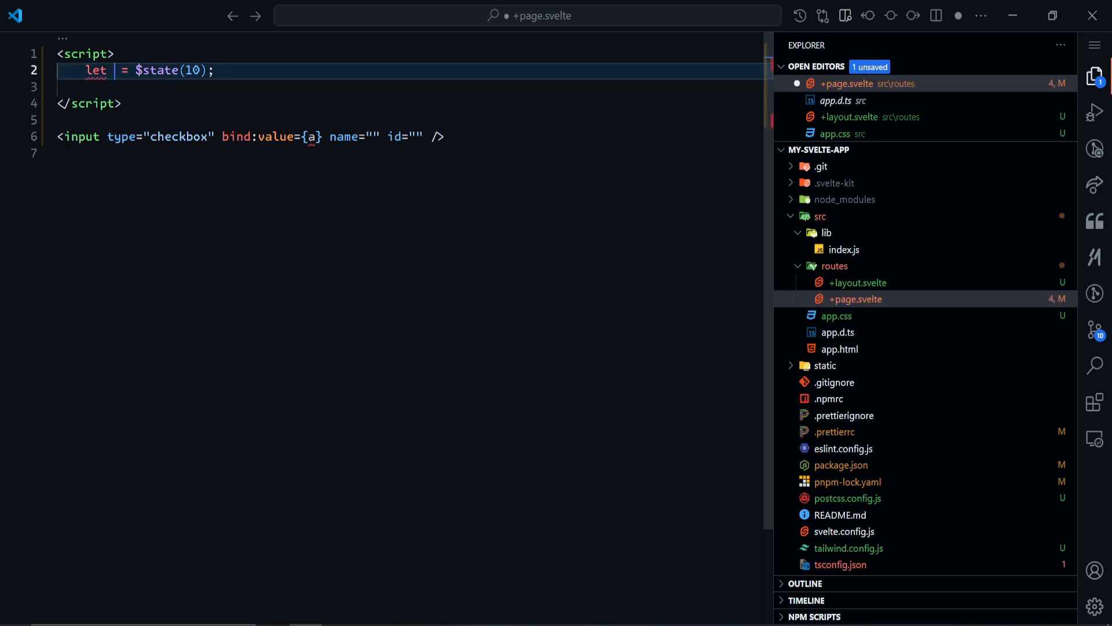
{"action": "type", "text": "isChecked"}
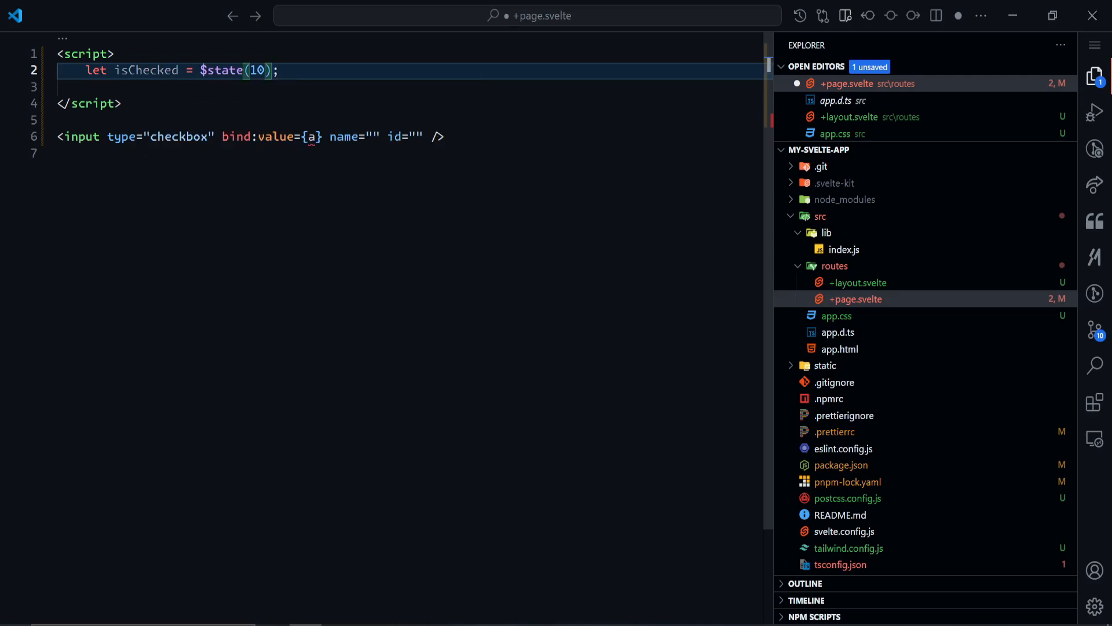
{"action": "key", "text": "Backspace"}
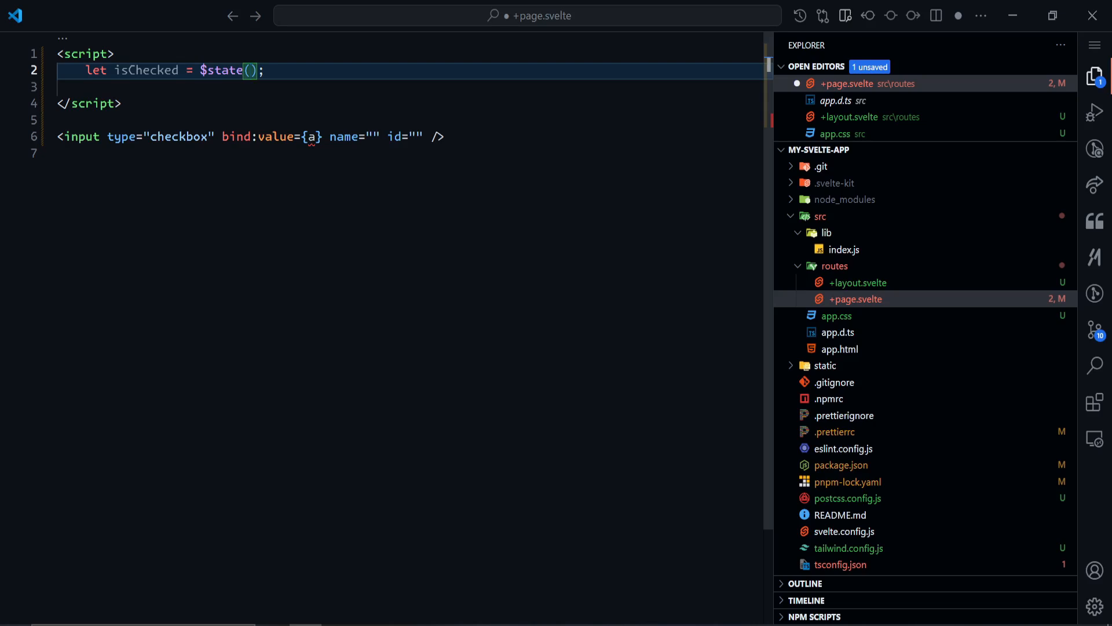
{"action": "type", "text": "fa;ls"}
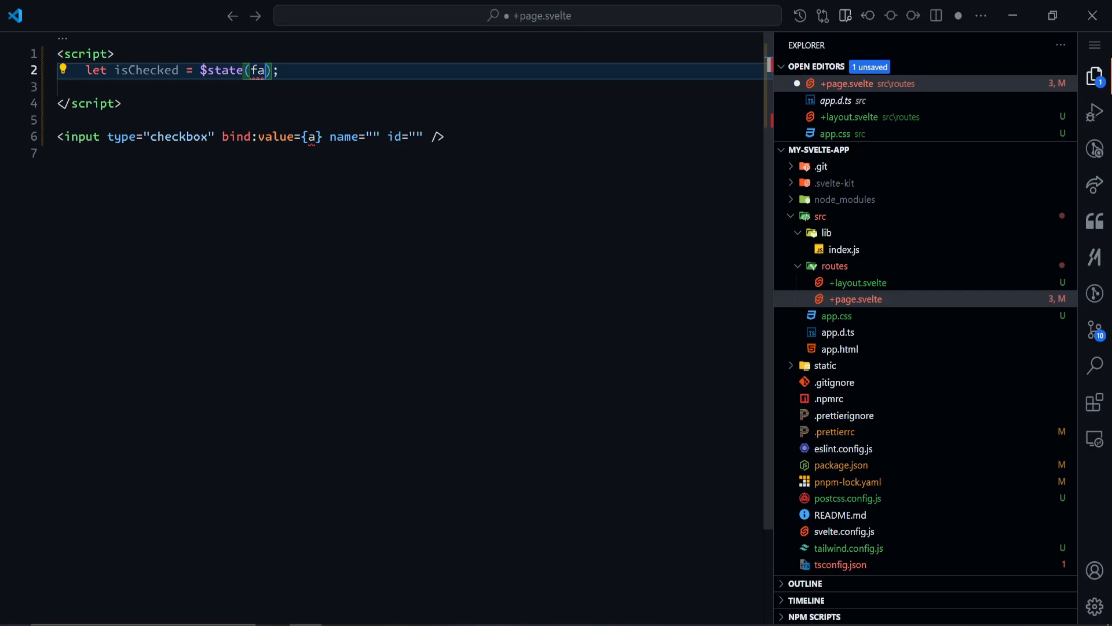
{"action": "type", "text": "lse"}
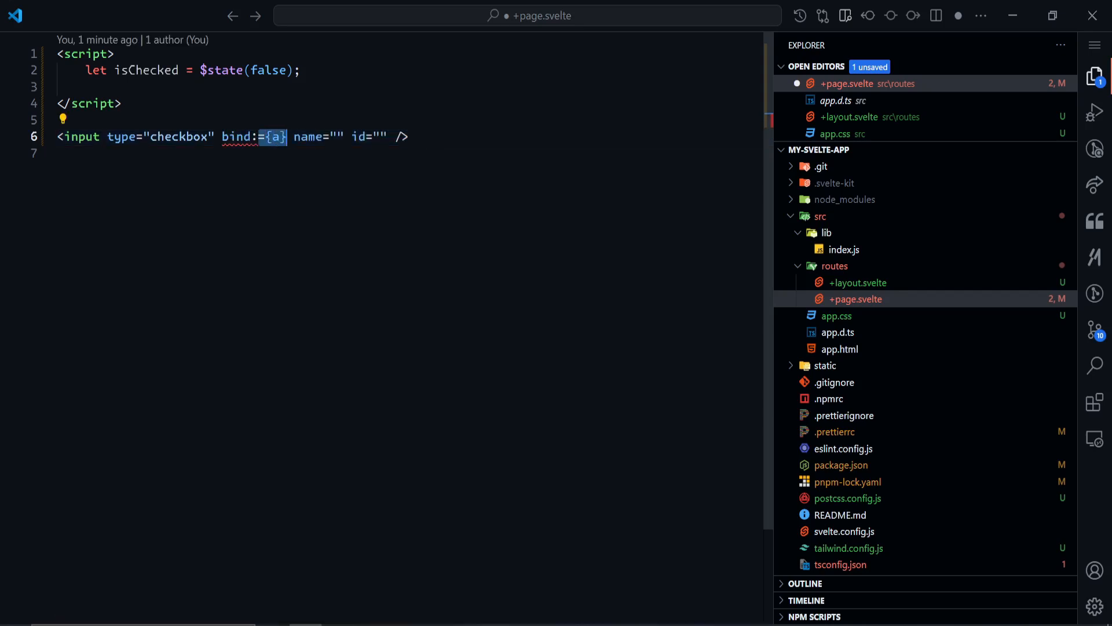
Turn the input into a checkbox with bind:checked={isChecked}, strip empty attributes, and print {isChecked} below.
{"action": "type", "text": "che"}
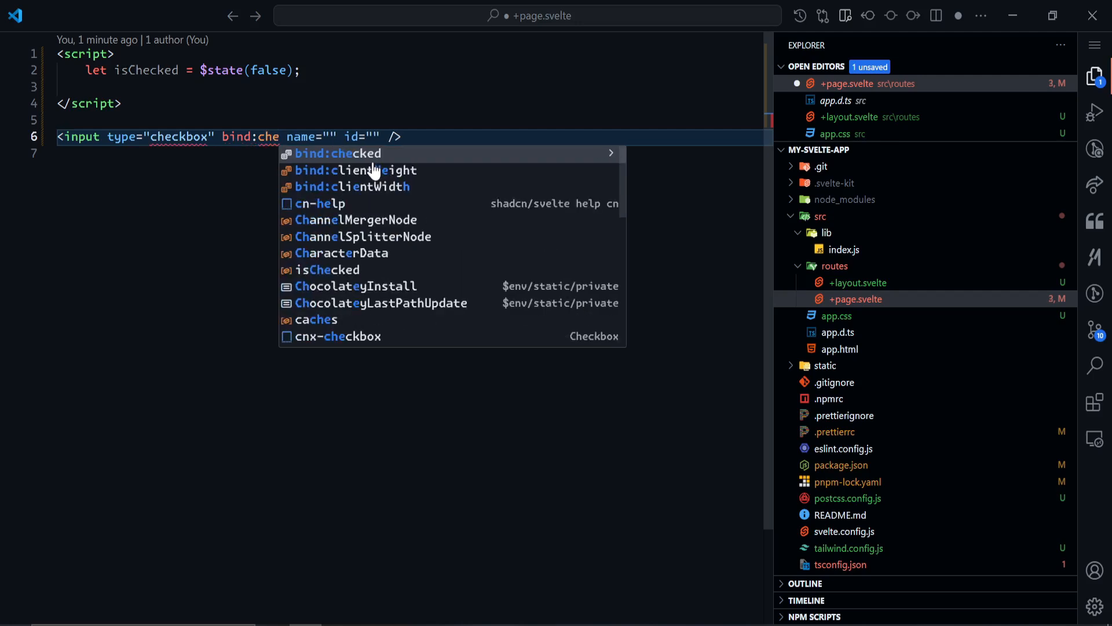
{"action": "left_click", "coordinate": [338, 153]}
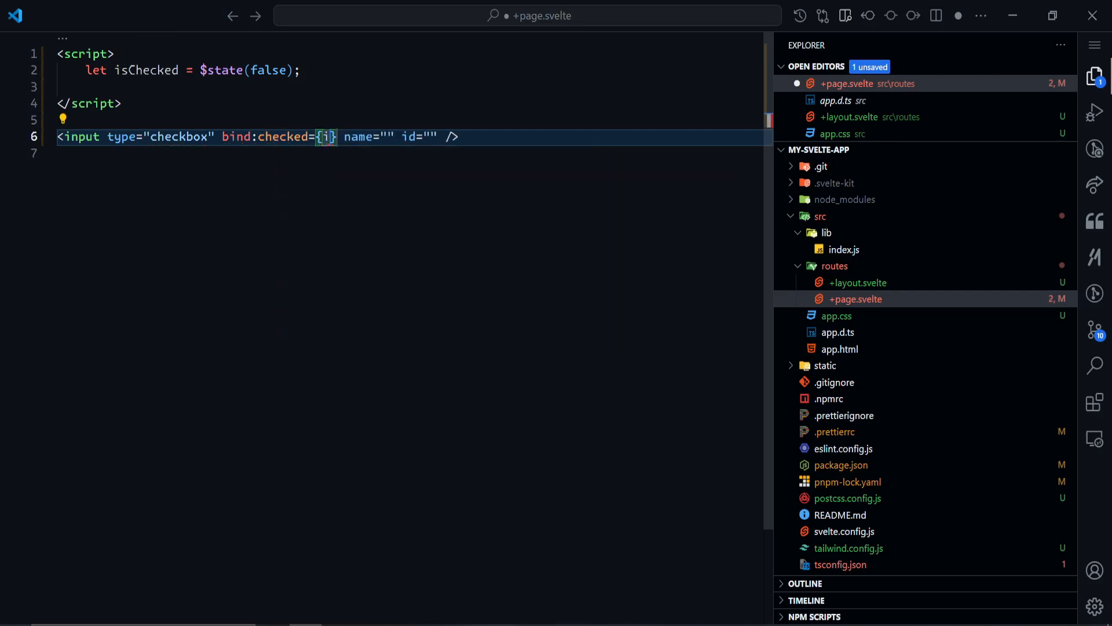
{"action": "type", "text": "sChecked"}
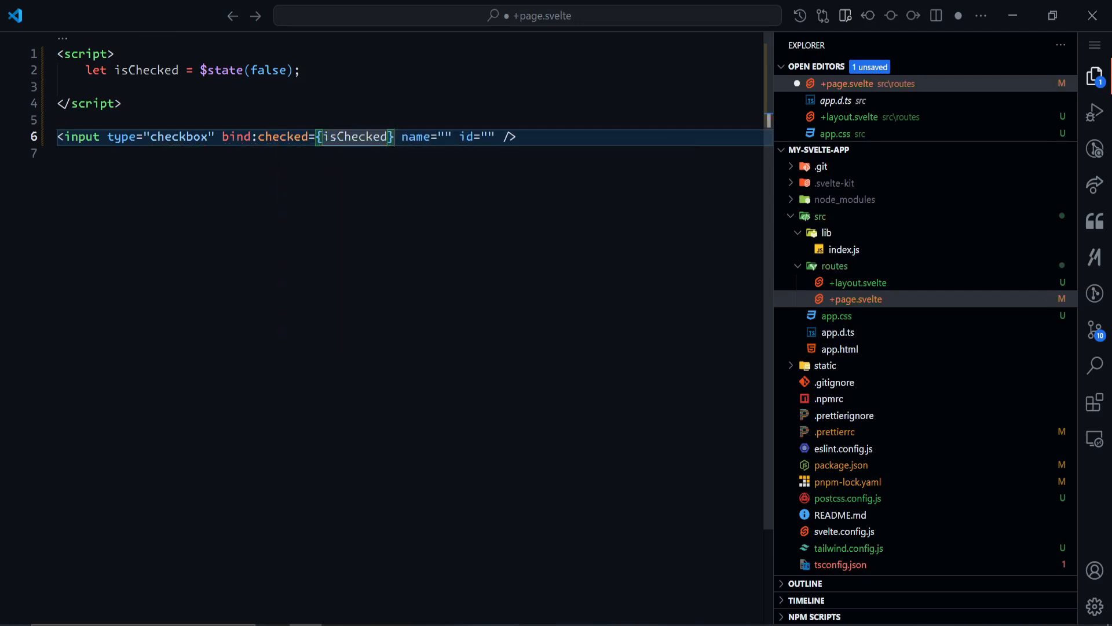
{"action": "key", "text": "Delete"}
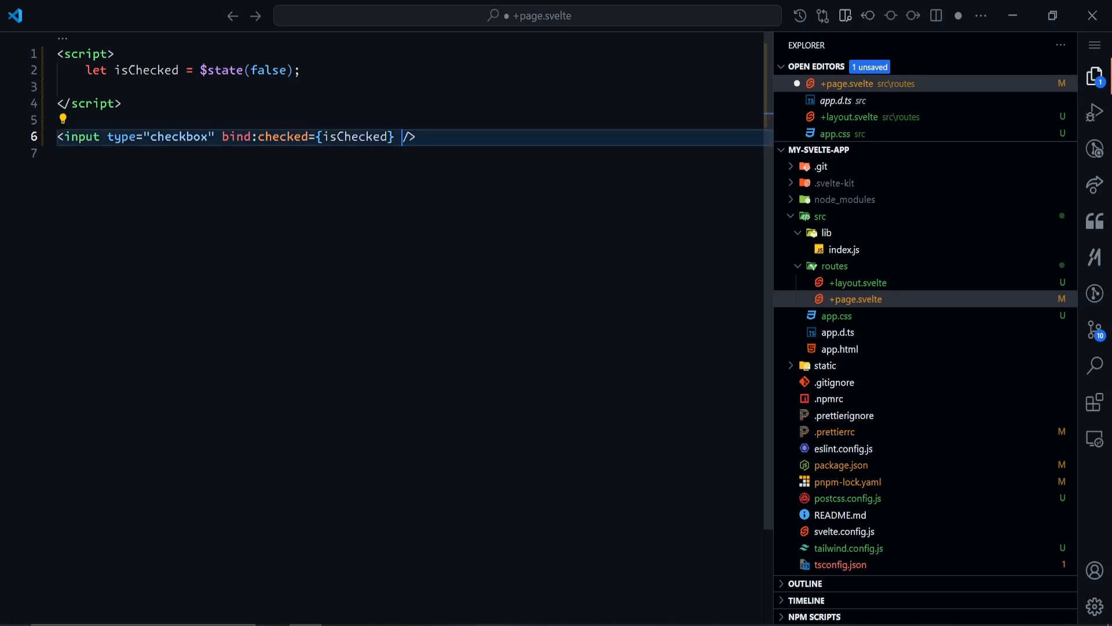
{"action": "type", "text": "{"}
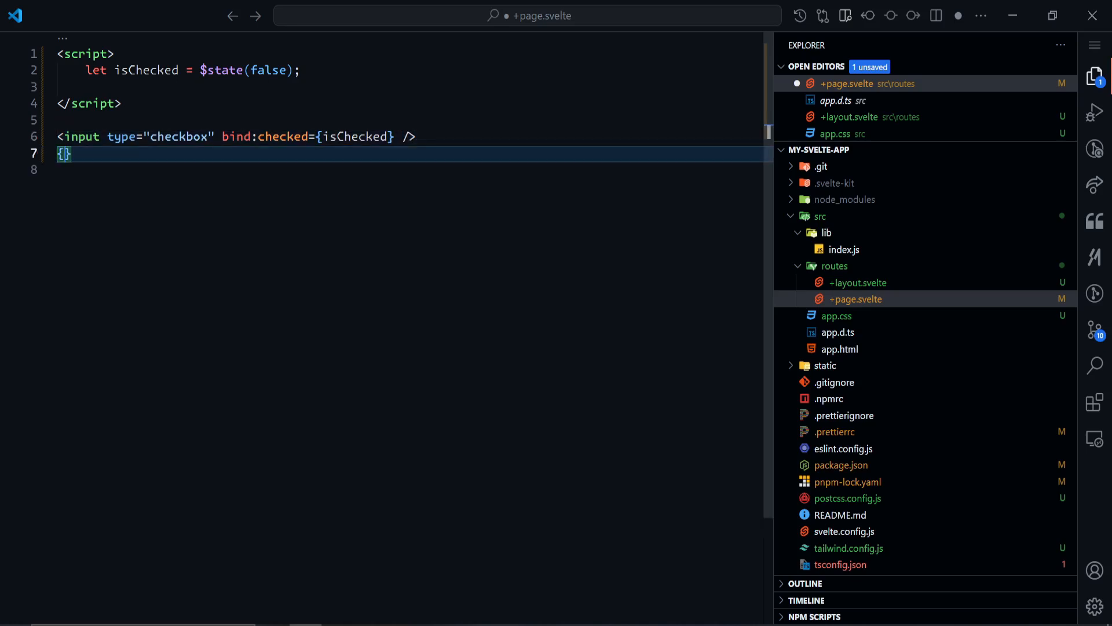
{"action": "type", "text": "is"}
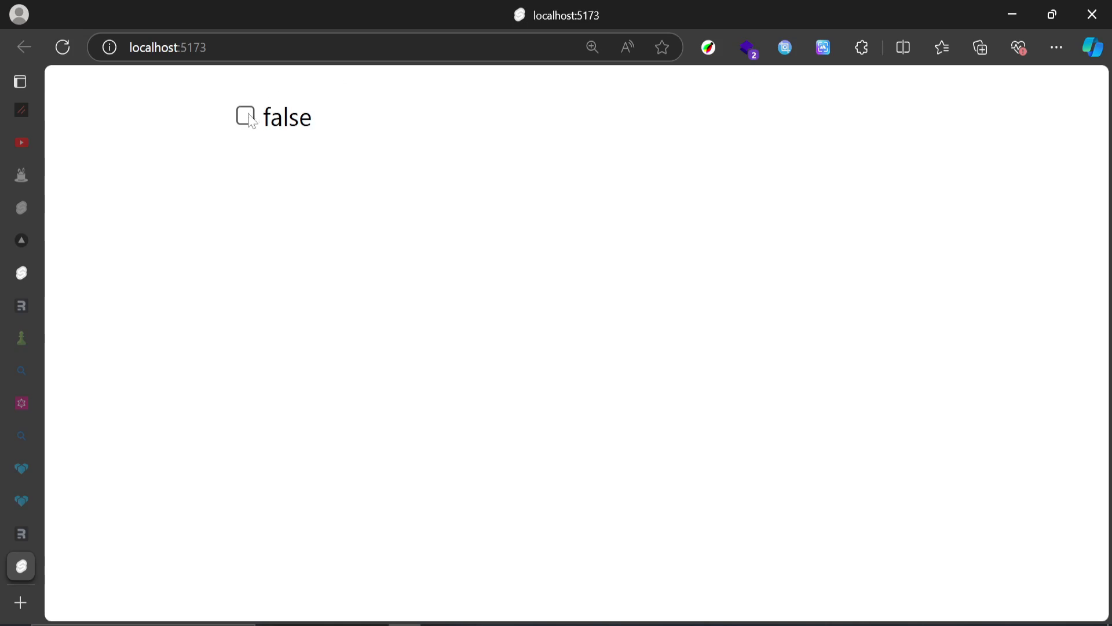
Tick the checkbox in the browser so the printed value flips to true, then untick it.
{"action": "left_click", "coordinate": [246, 116]}
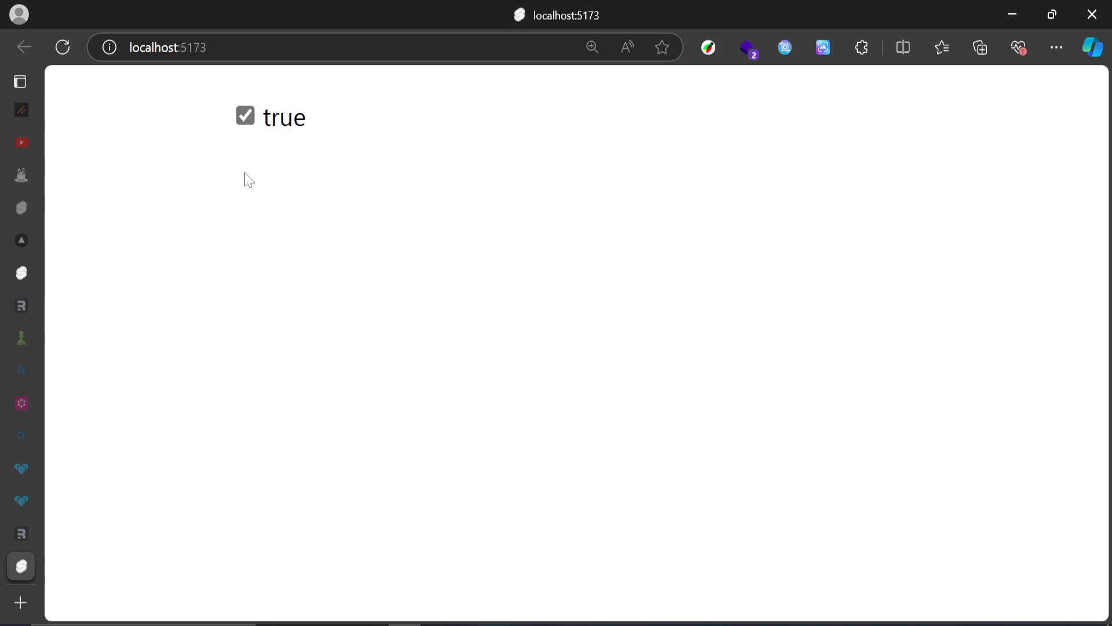
{"action": "left_click", "coordinate": [245, 116]}
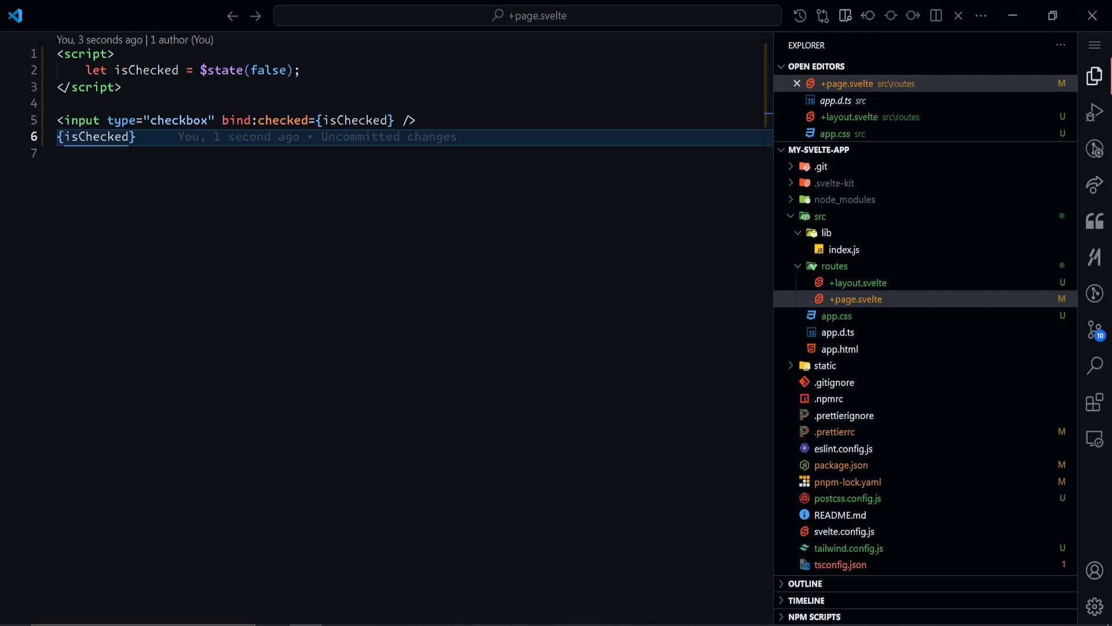
Rename isChecked to checked everywhere, use the bind:checked shorthand with {checked} printed below, and save.
{"action": "key", "text": "Enter"}
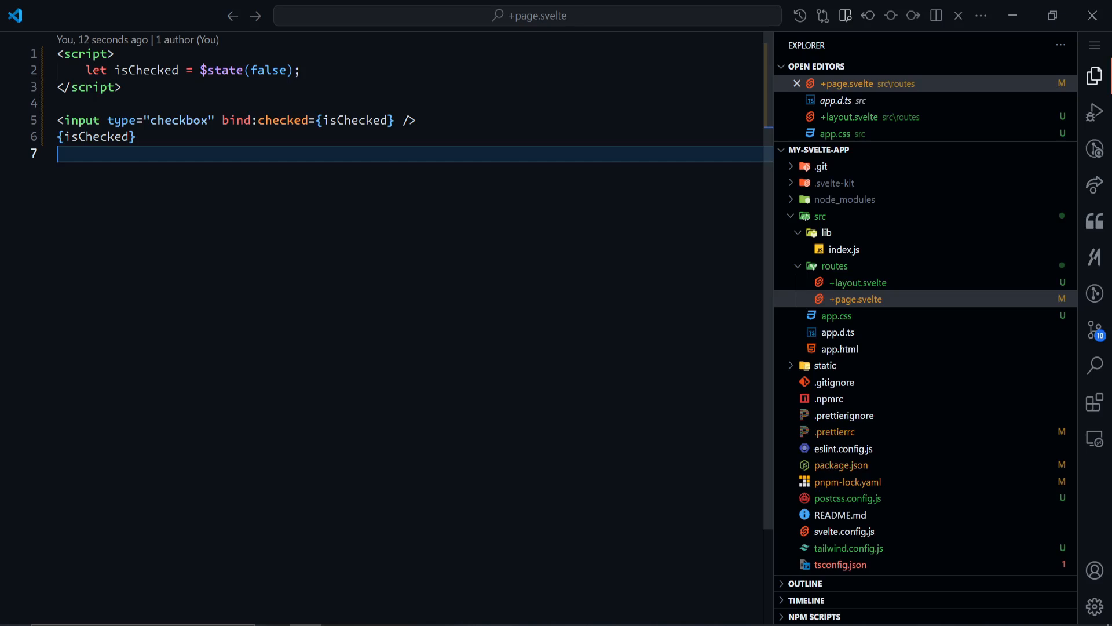
{"action": "mouse_move", "coordinate": [147, 69]}
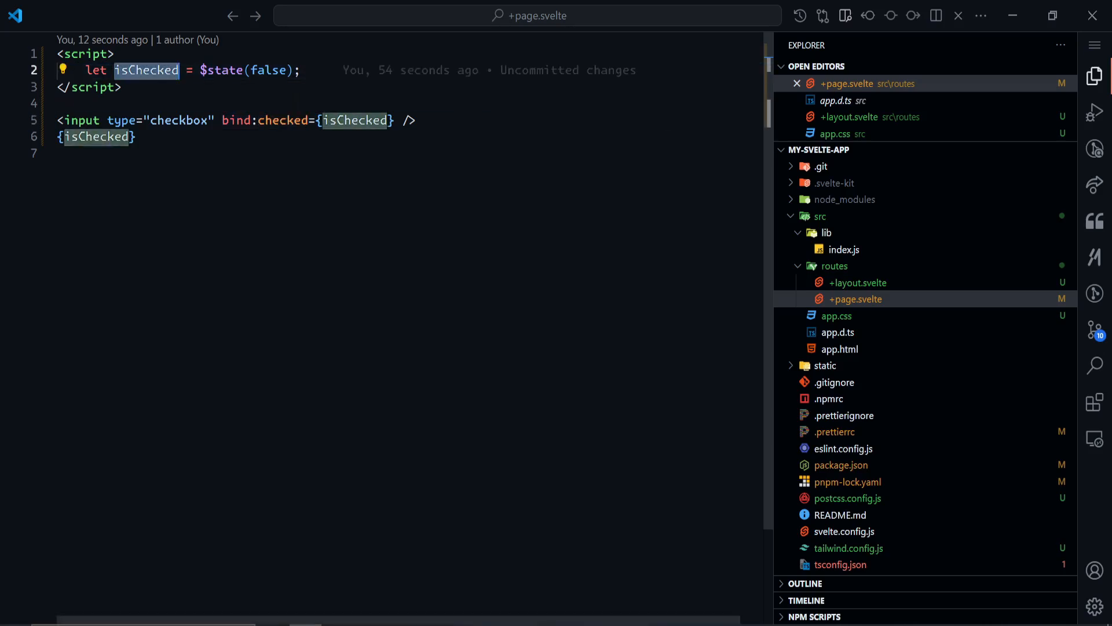
{"action": "type", "text": "checked"}
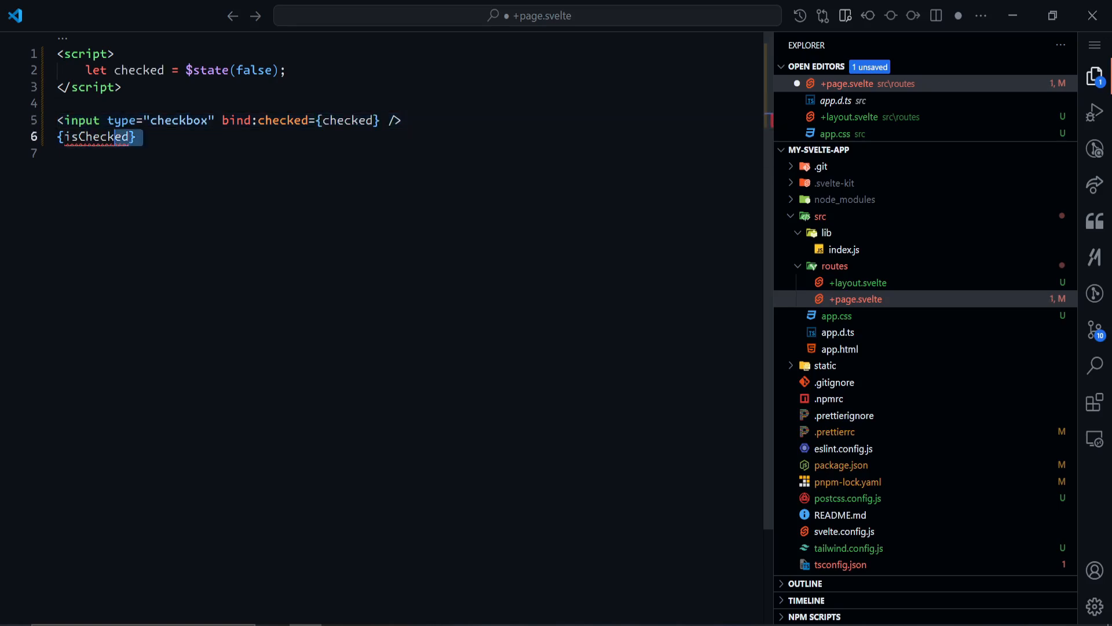
{"action": "type", "text": "checked"}
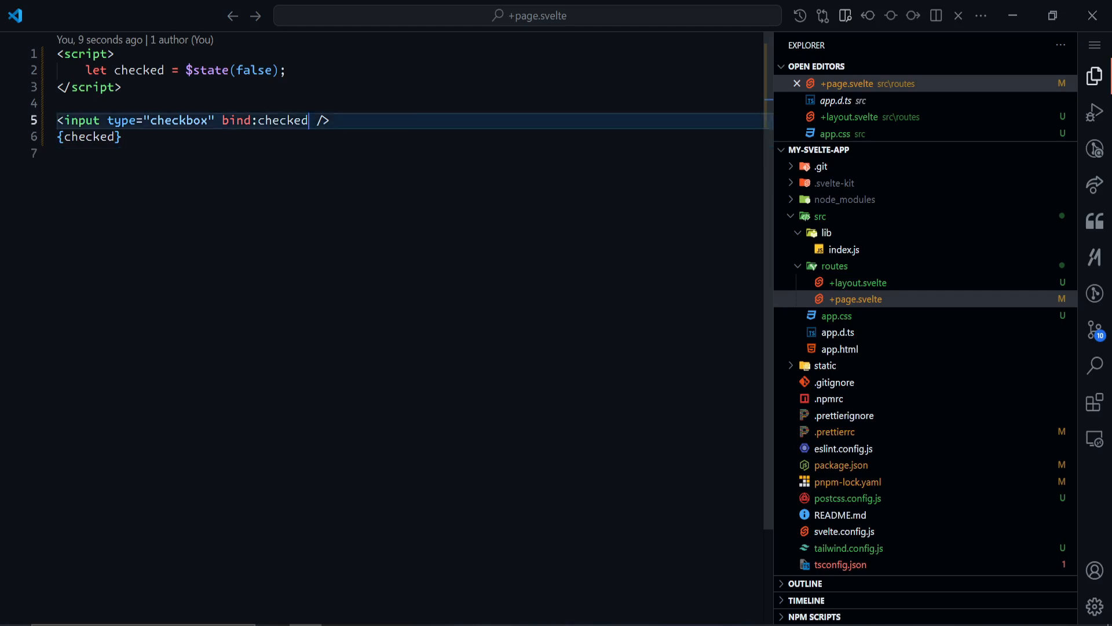
{"action": "type", "text": "={checked}"}
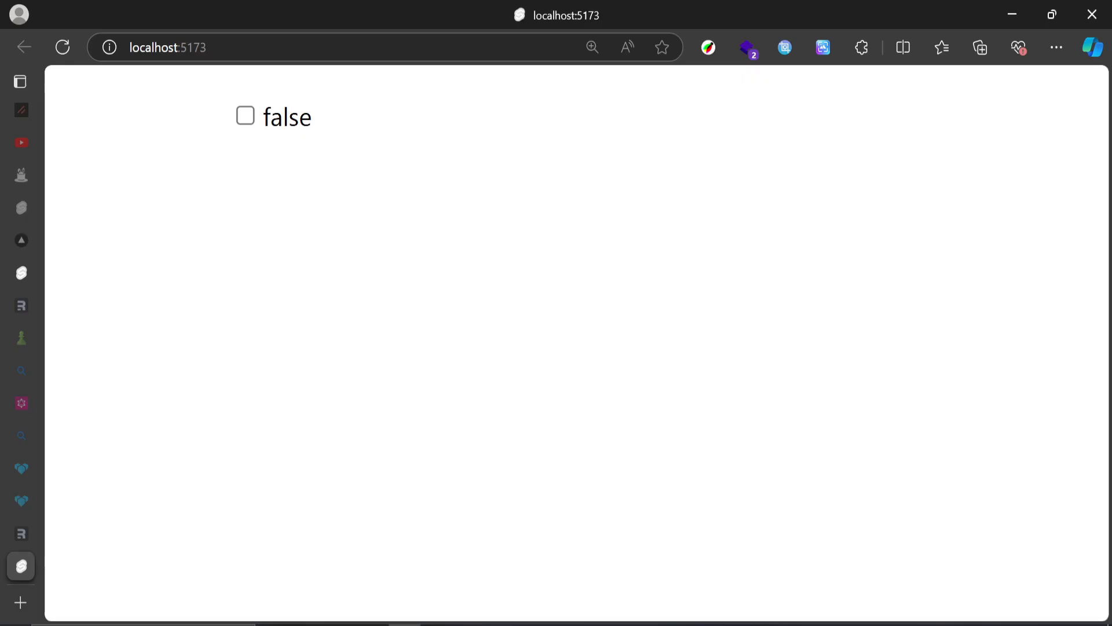
Tick the checkbox in the browser to confirm the shorthand binding flips the value to true.
{"action": "left_click", "coordinate": [245, 116]}
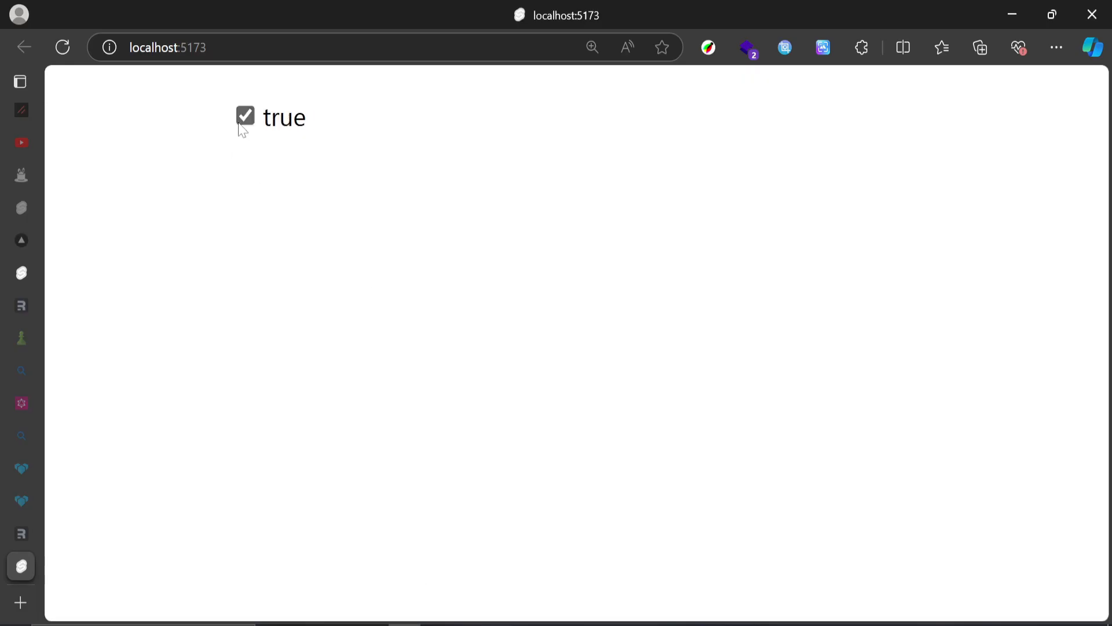